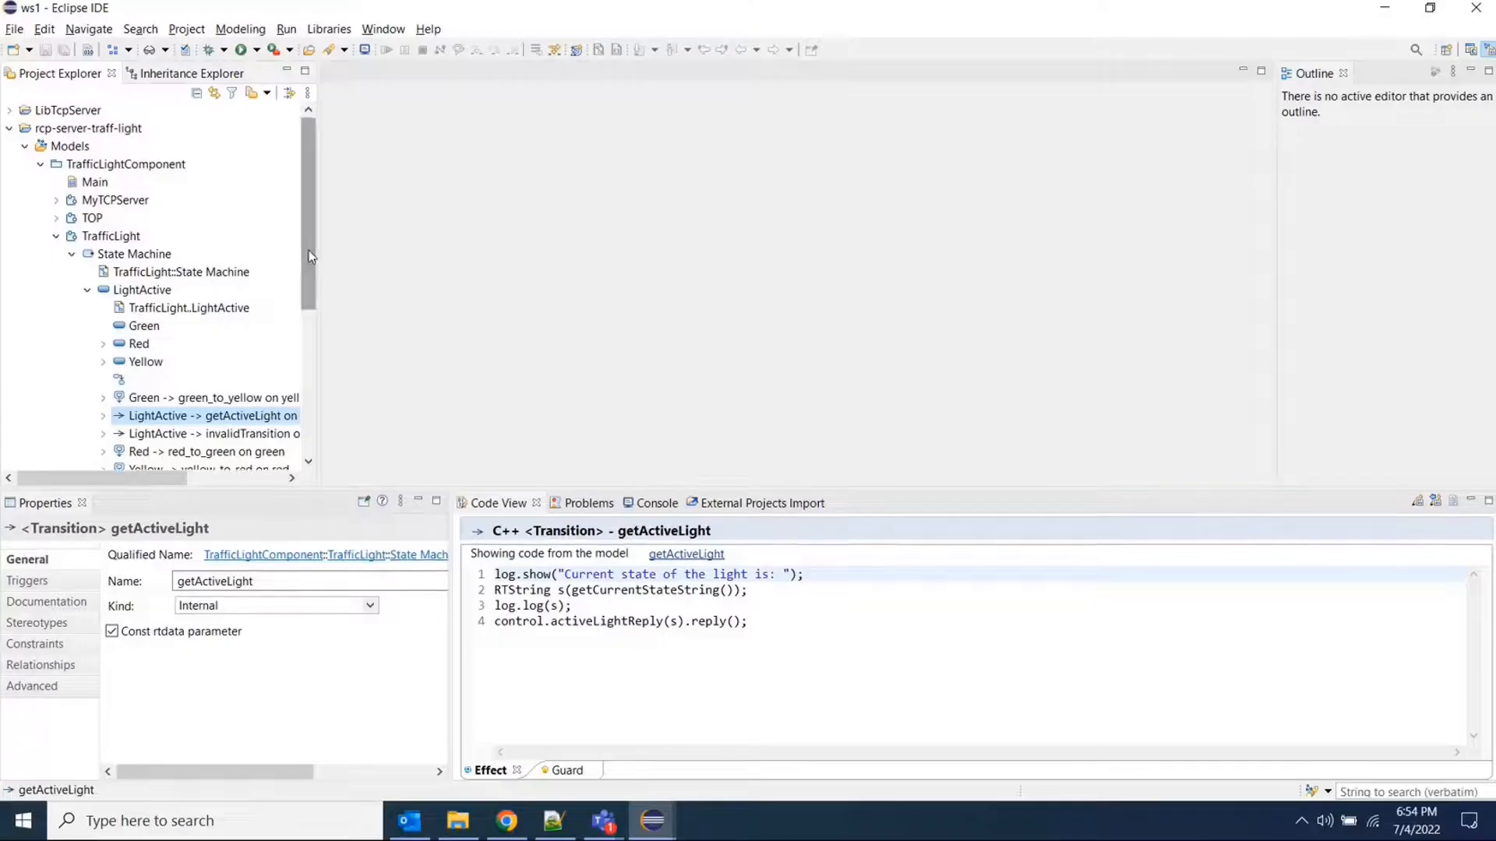
mouse_move(247, 242)
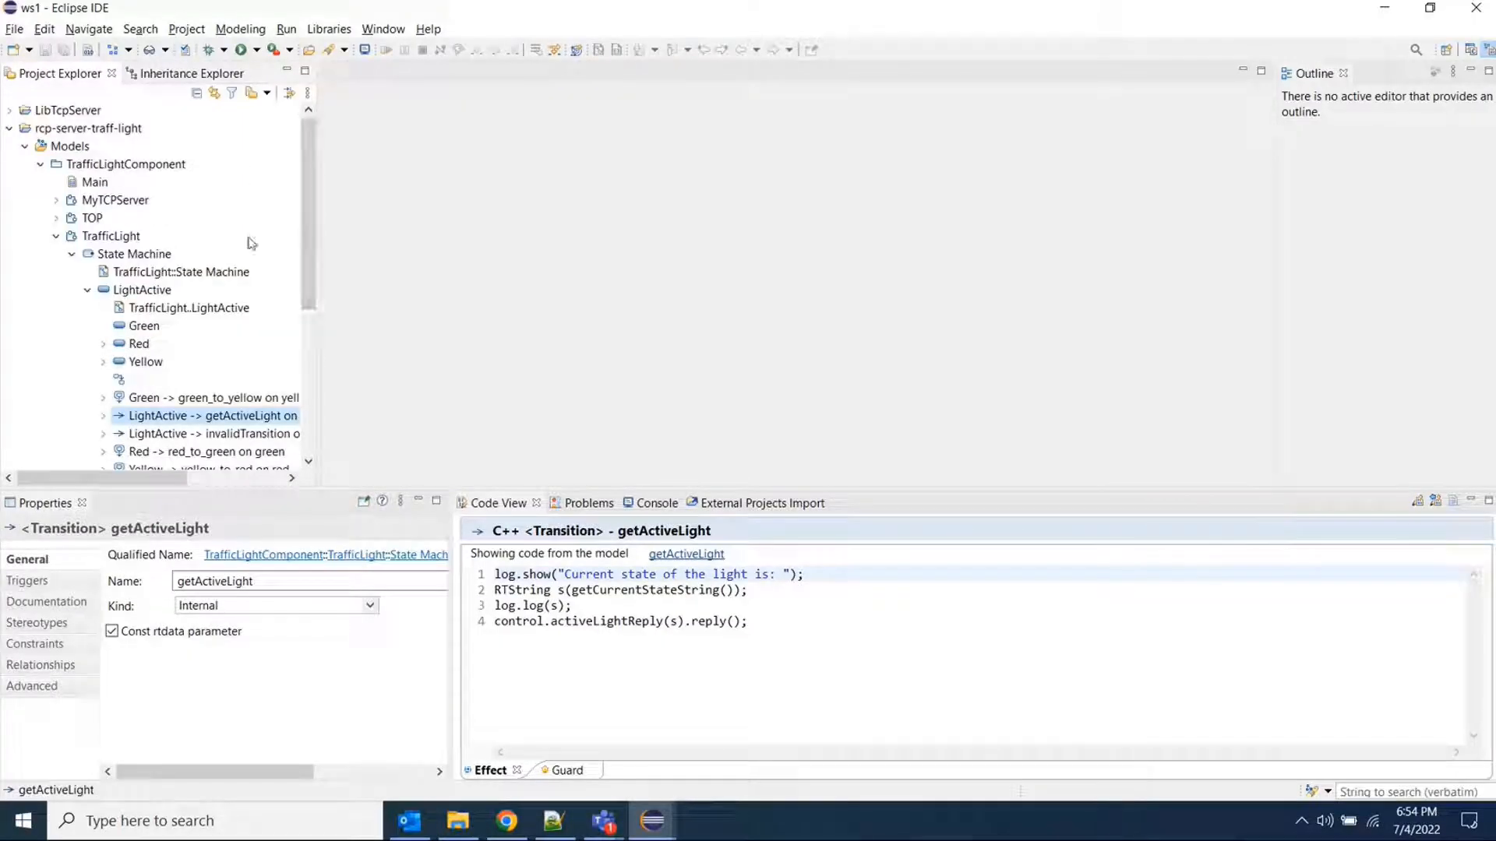
- Start opening the workbench Preferences from the getActiveLight transition's code view
click(134, 254)
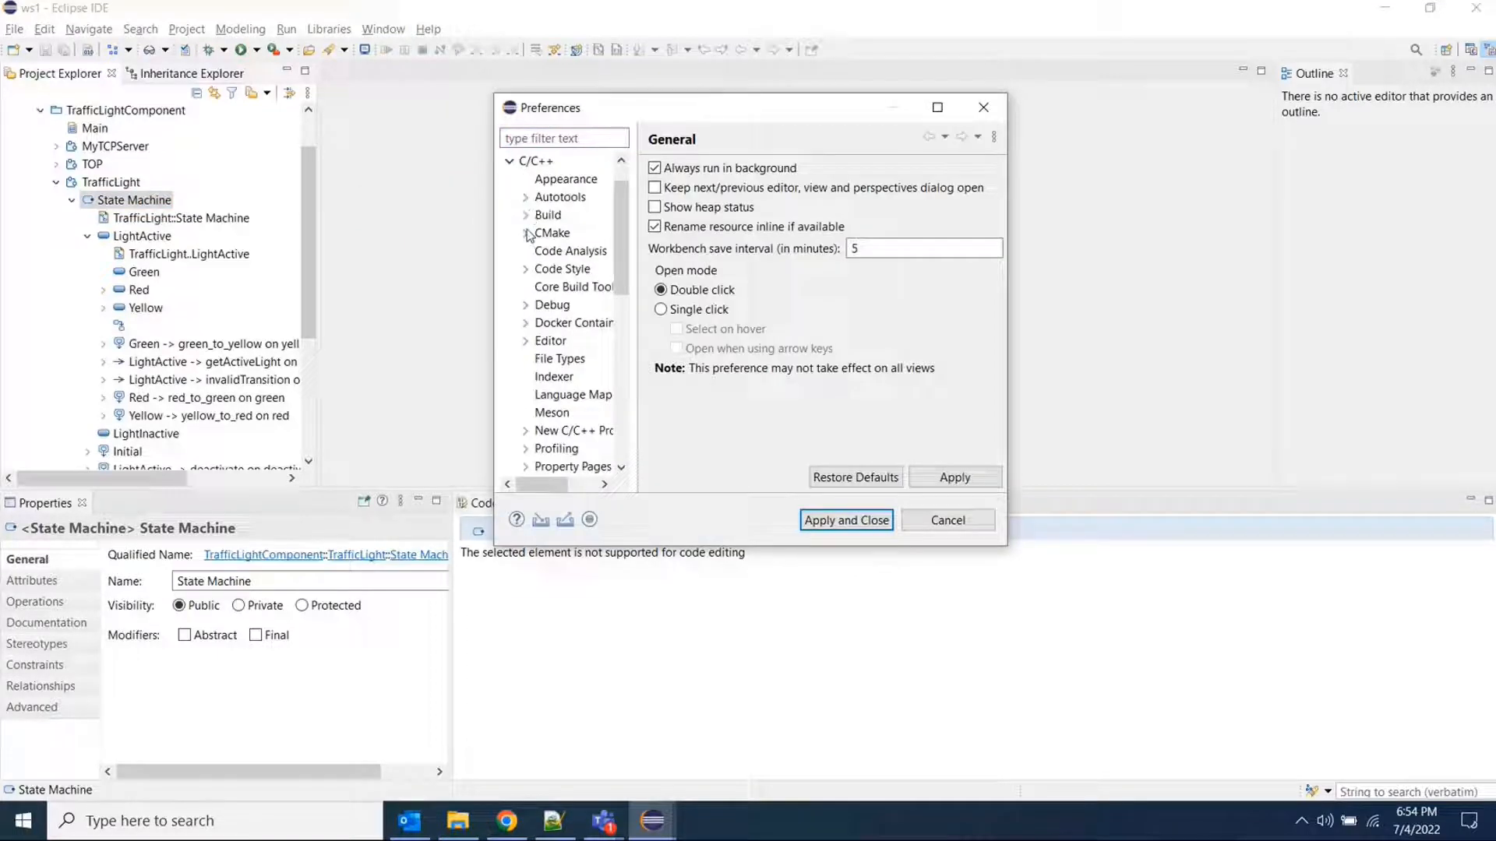
- Review the C/C++ Build settings, then the Editor Save Actions page with trailing-whitespace removal enabled
click(526, 215)
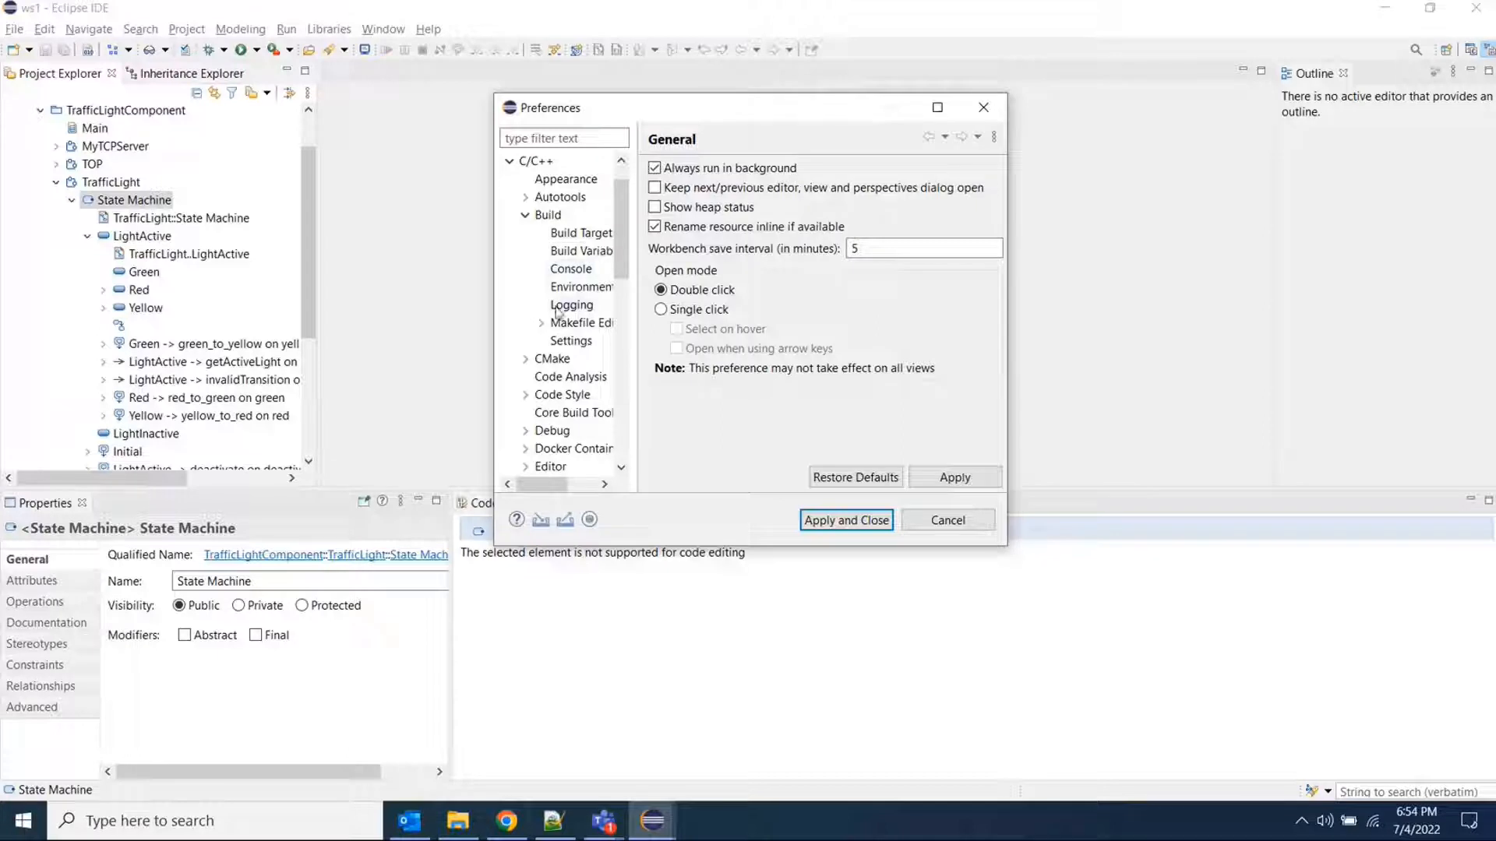
click(547, 215)
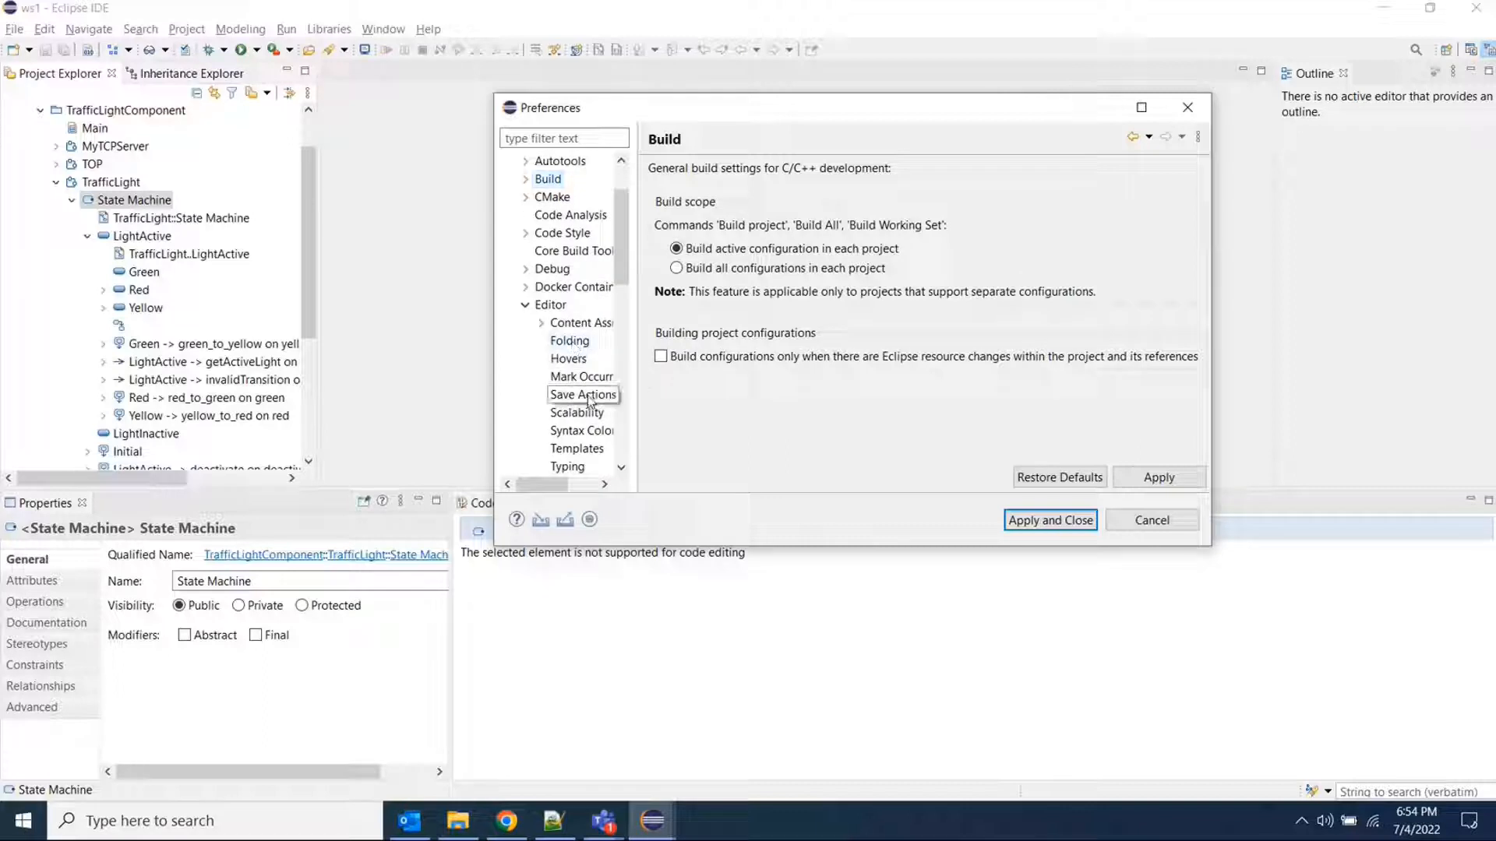
click(582, 395)
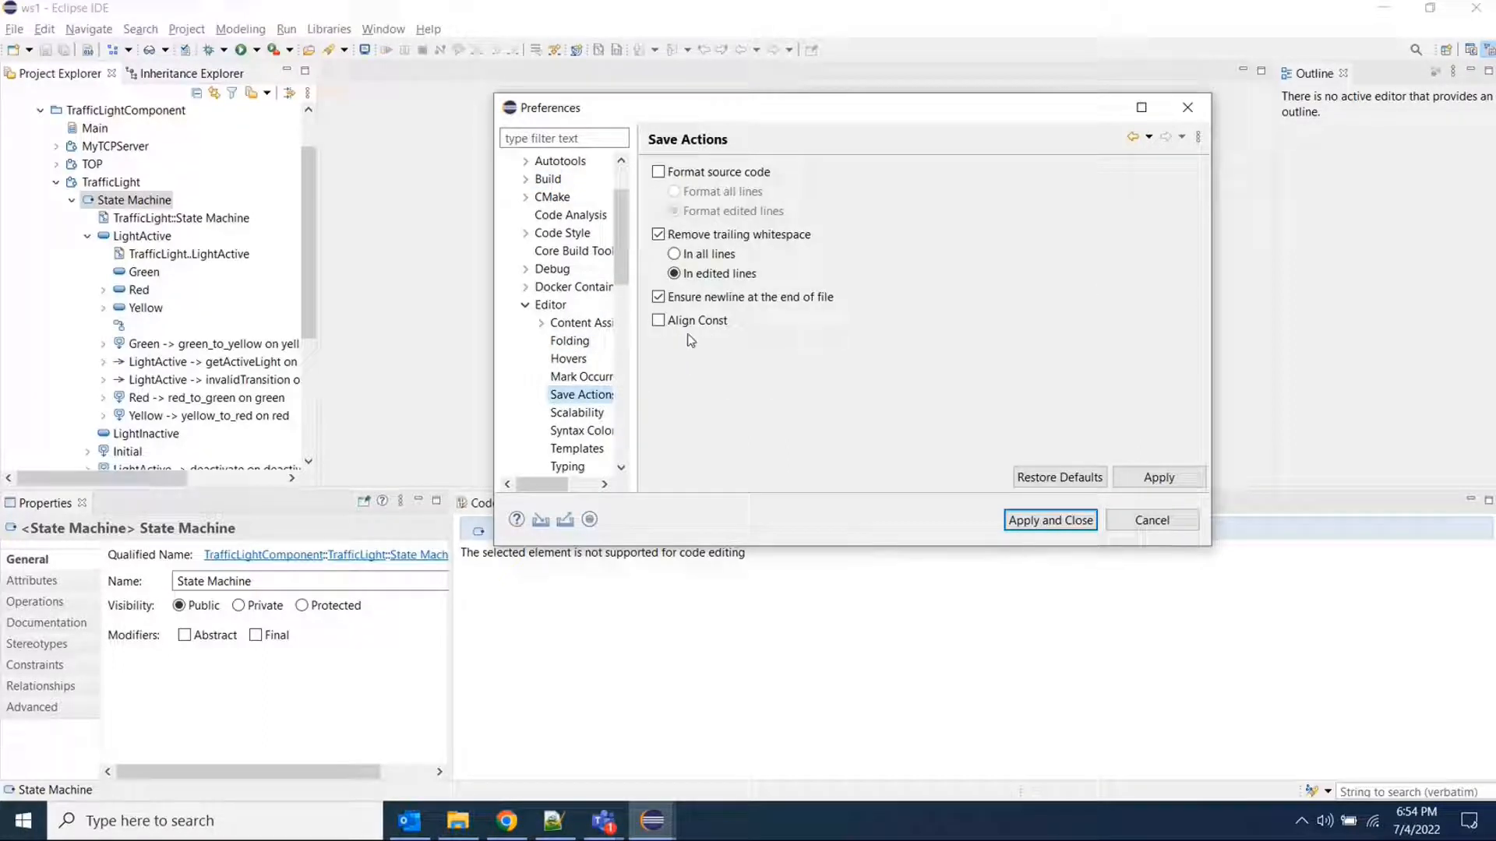
mouse_move(754, 367)
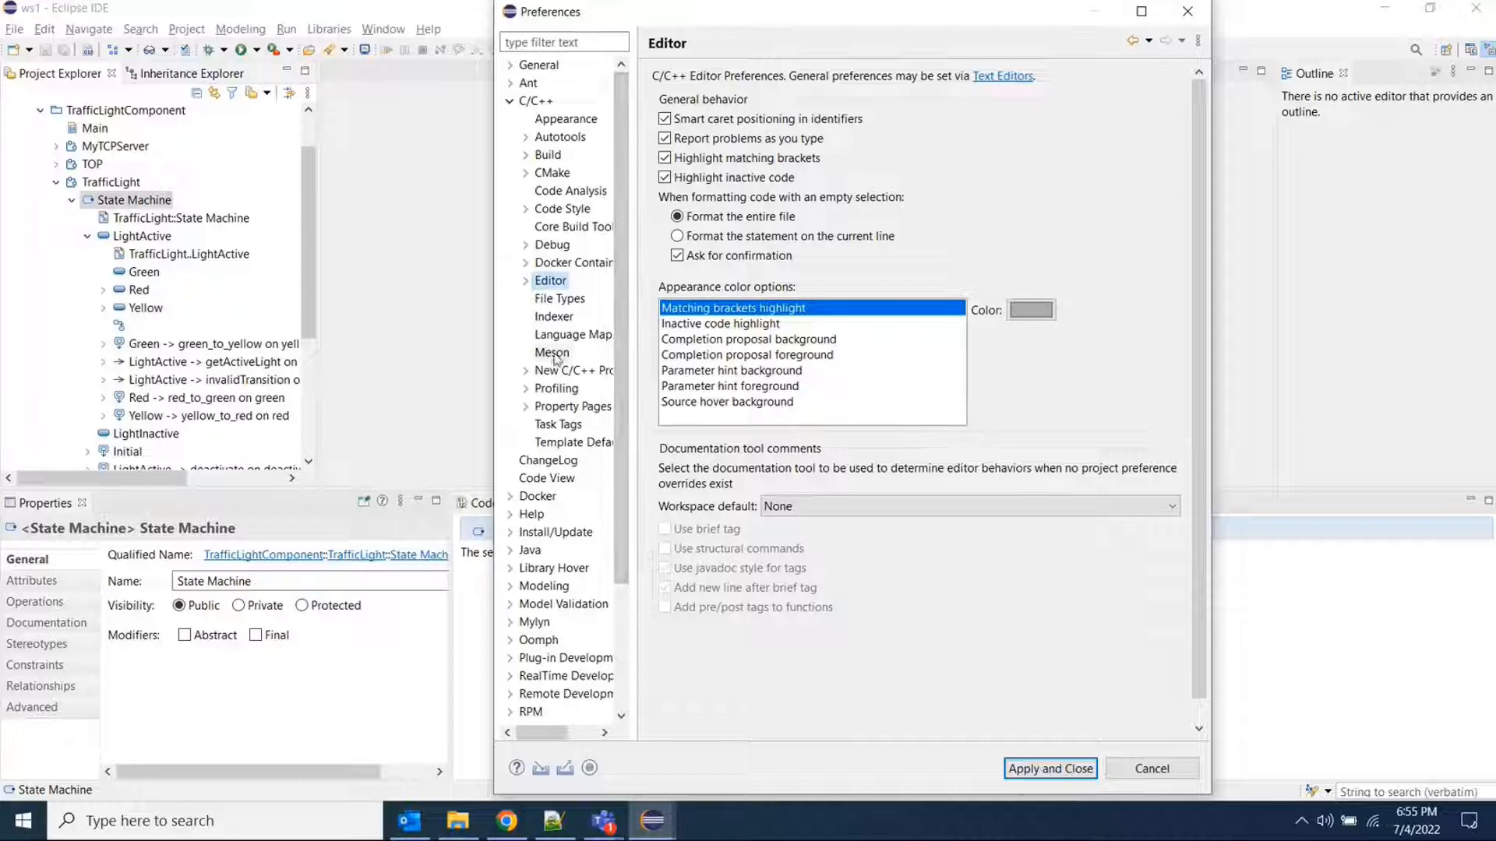
- Collapse C/C++ and show RealTime Development > Code Editing, where trailing-whitespace removal is unchecked
click(535, 102)
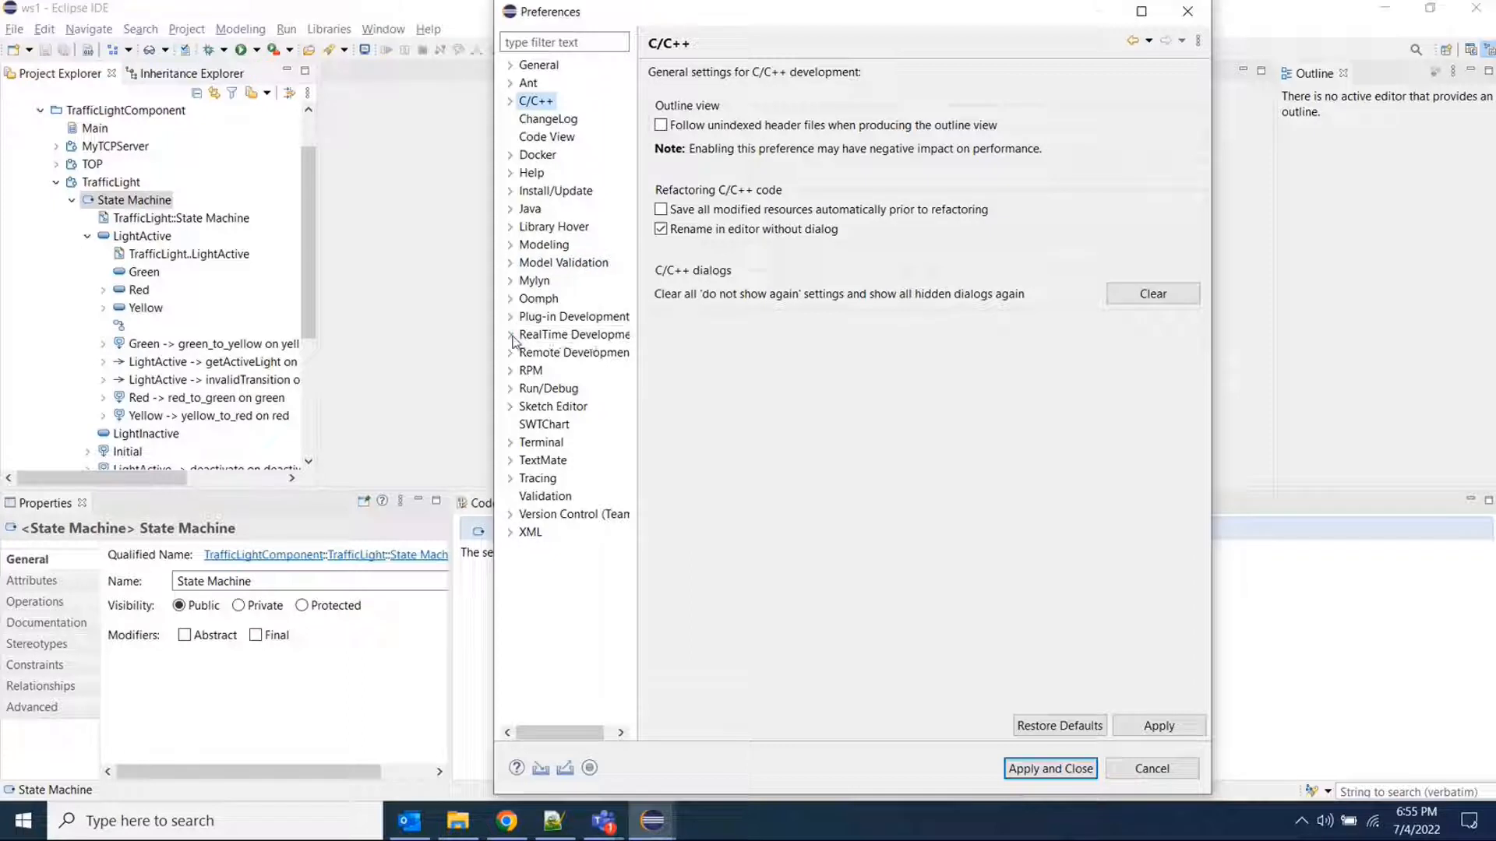
click(511, 335)
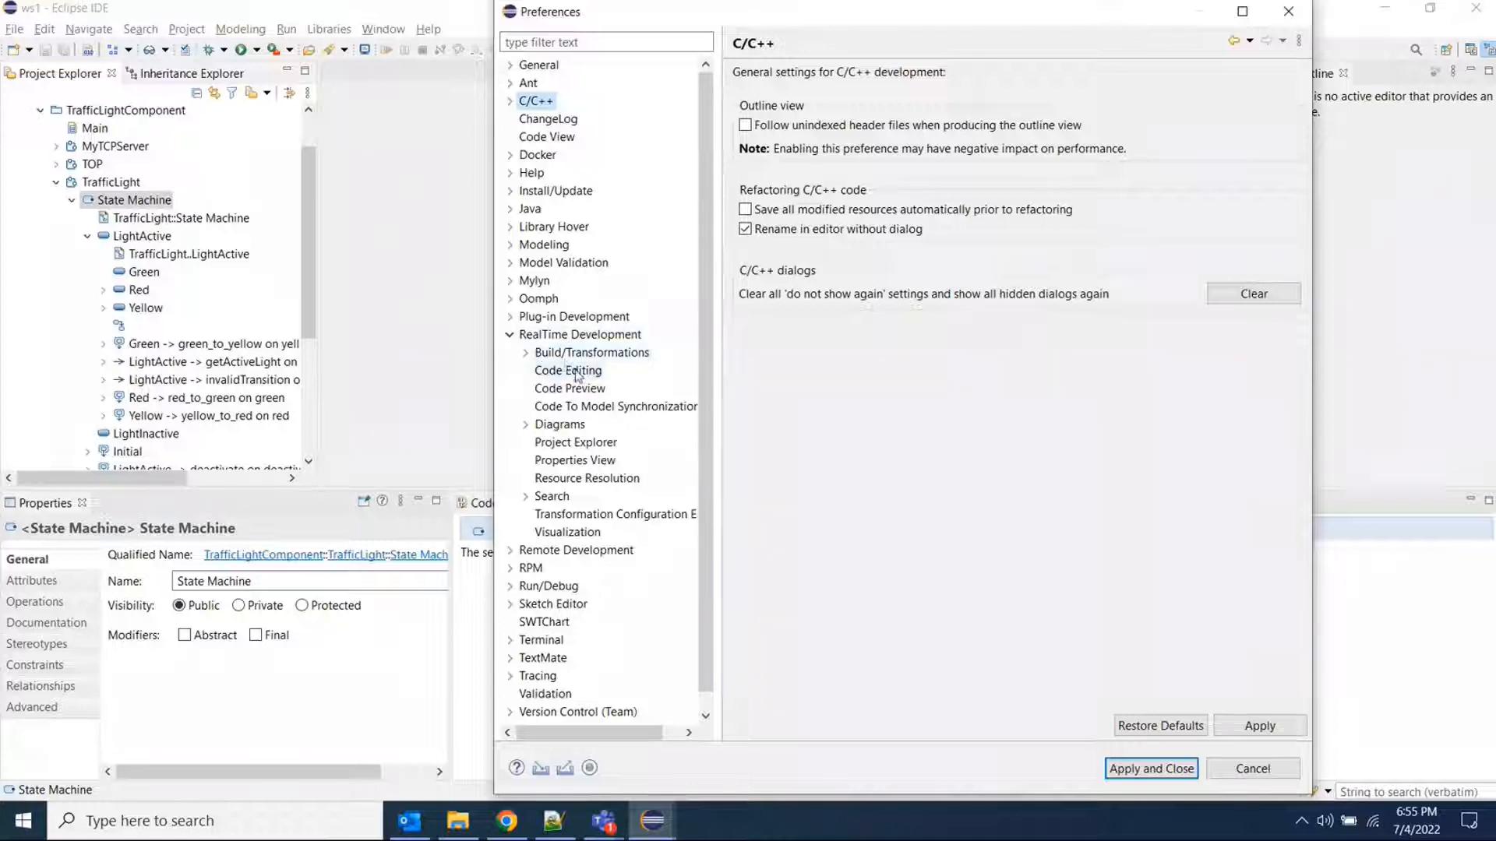
click(568, 370)
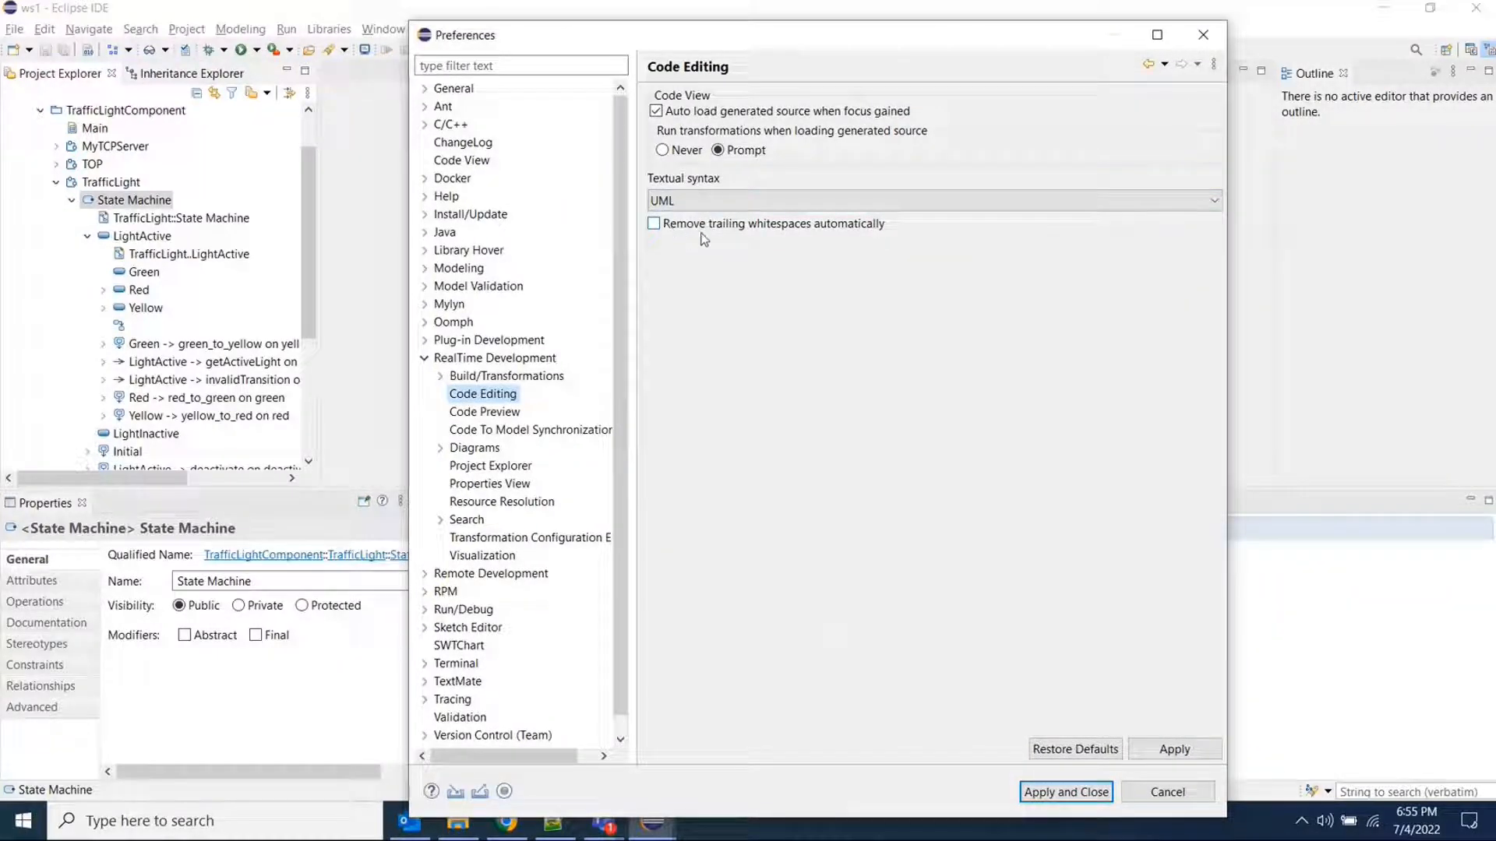
mouse_move(710, 237)
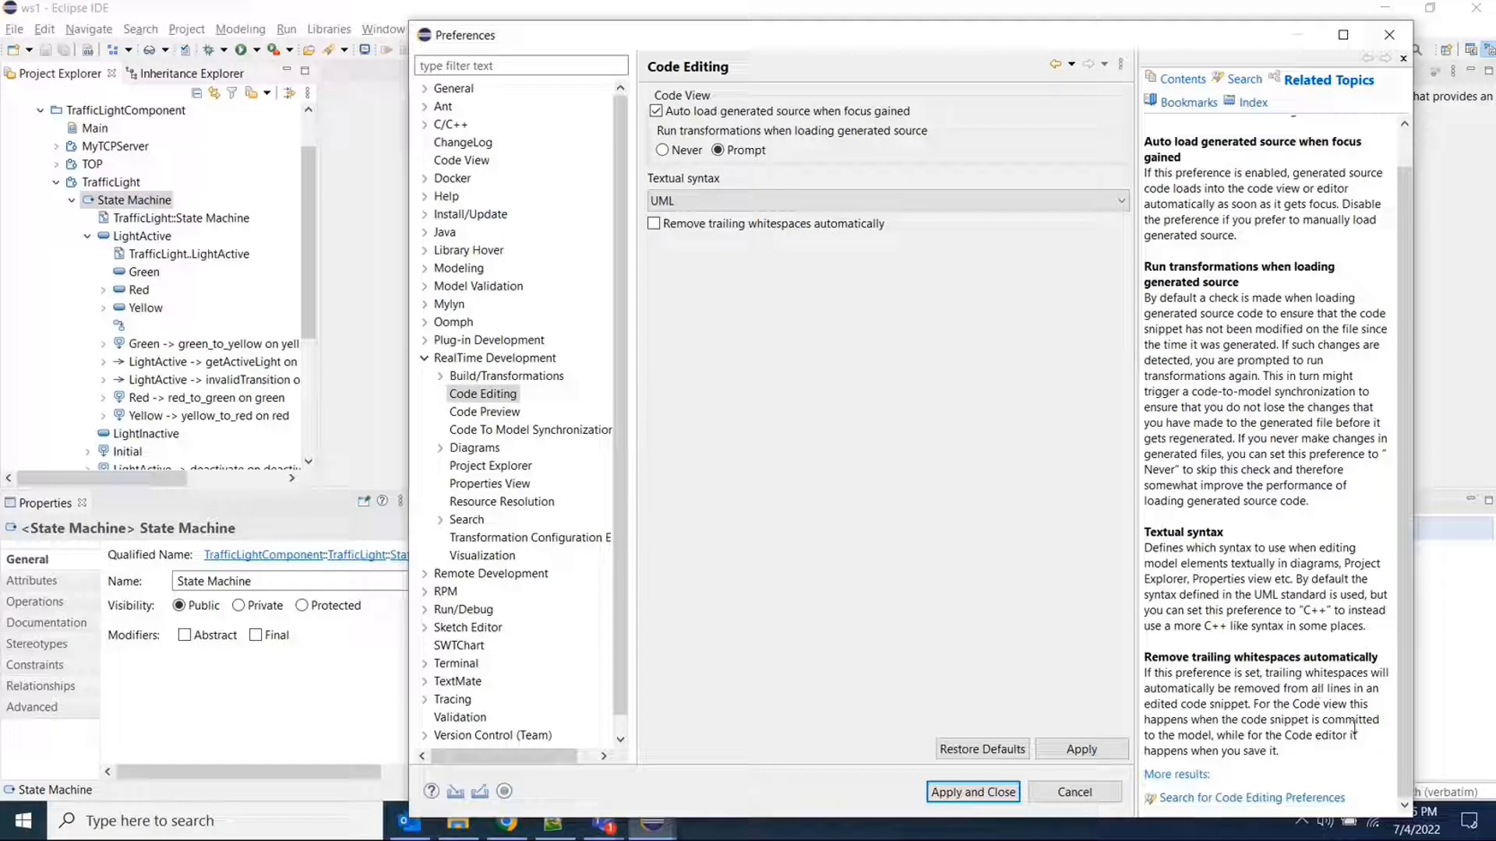
mouse_move(1450, 235)
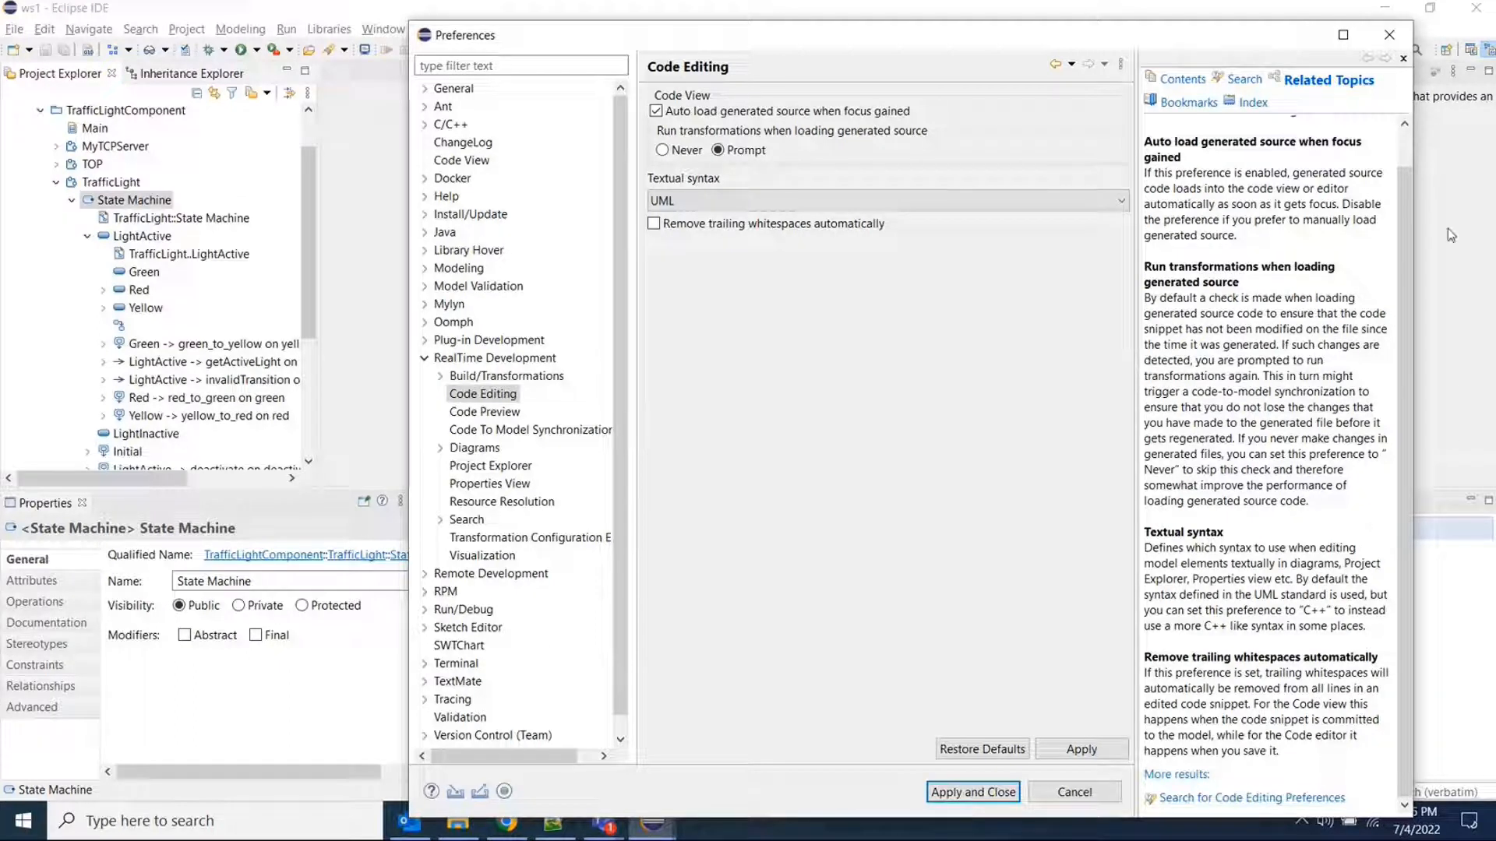
- Cancel Preferences and show the LightActive -> getActiveLight transition's effect code
click(971, 791)
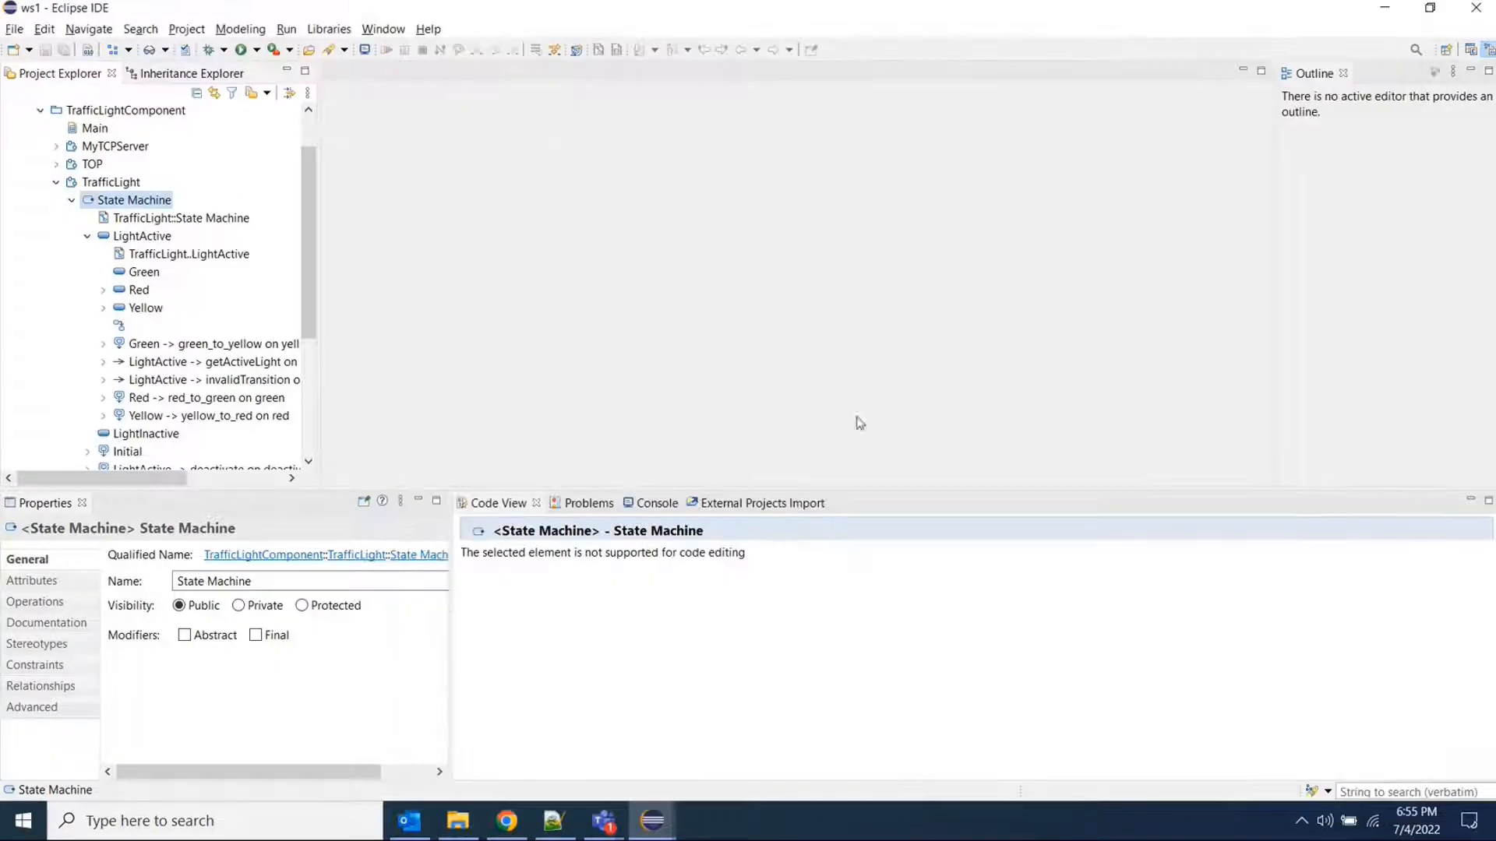
click(212, 362)
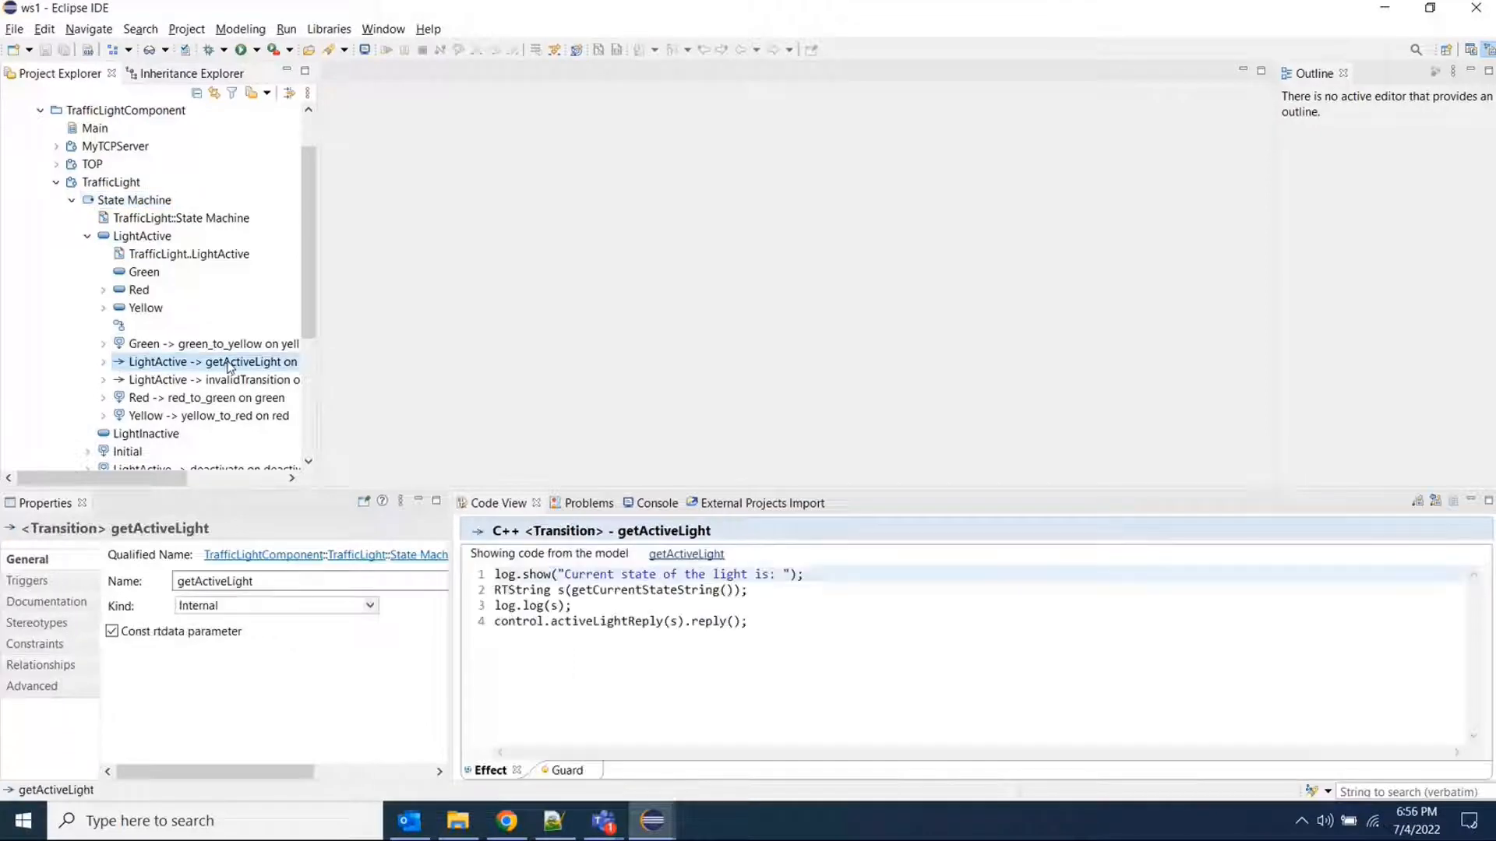
scroll(down, 3)
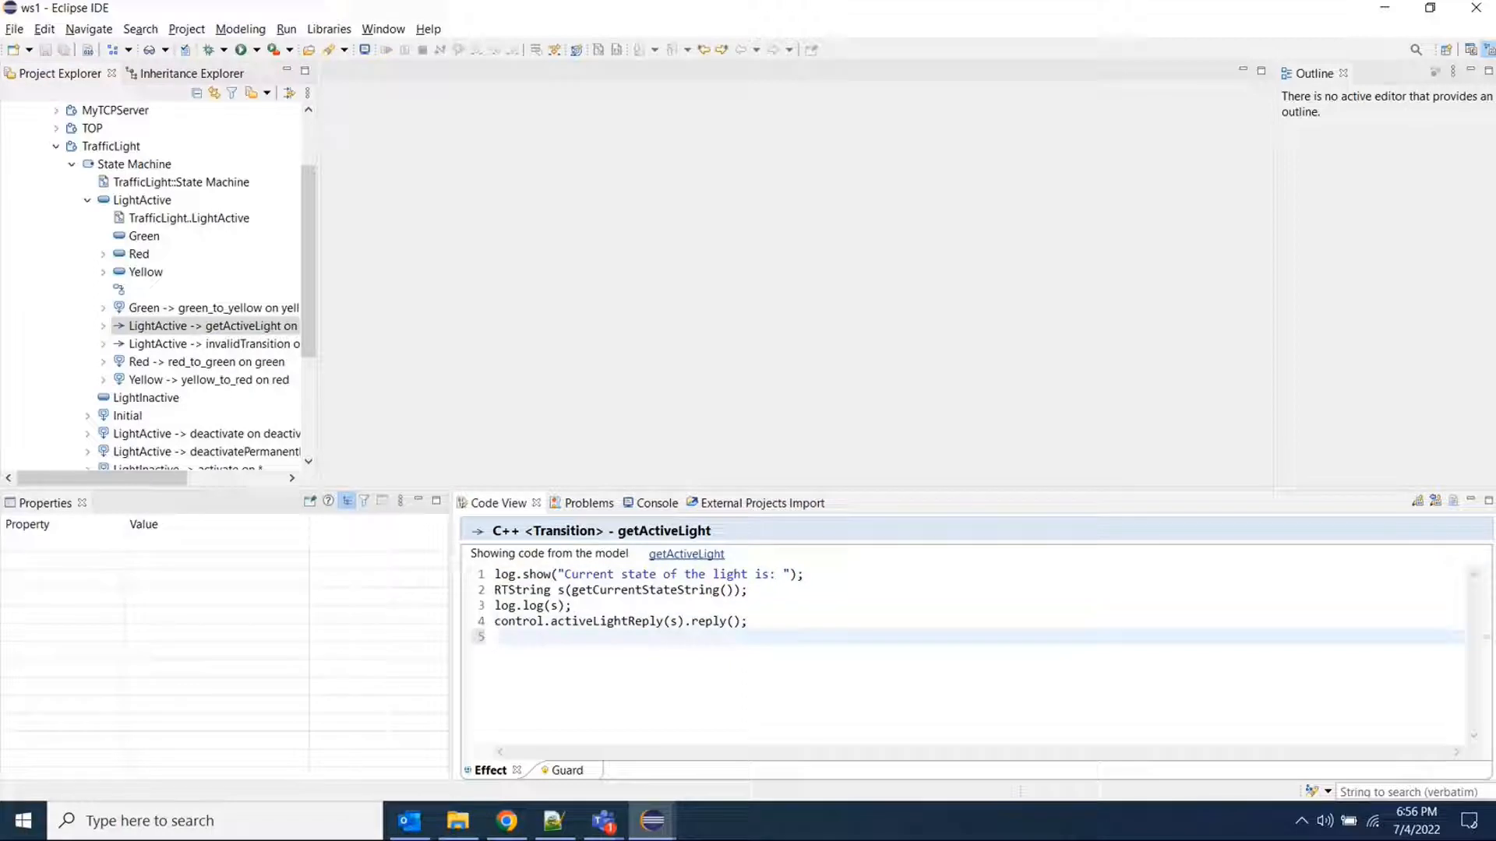
- Type the comment '//this is getActiveLight transition' on a new line 5
text(//thi)
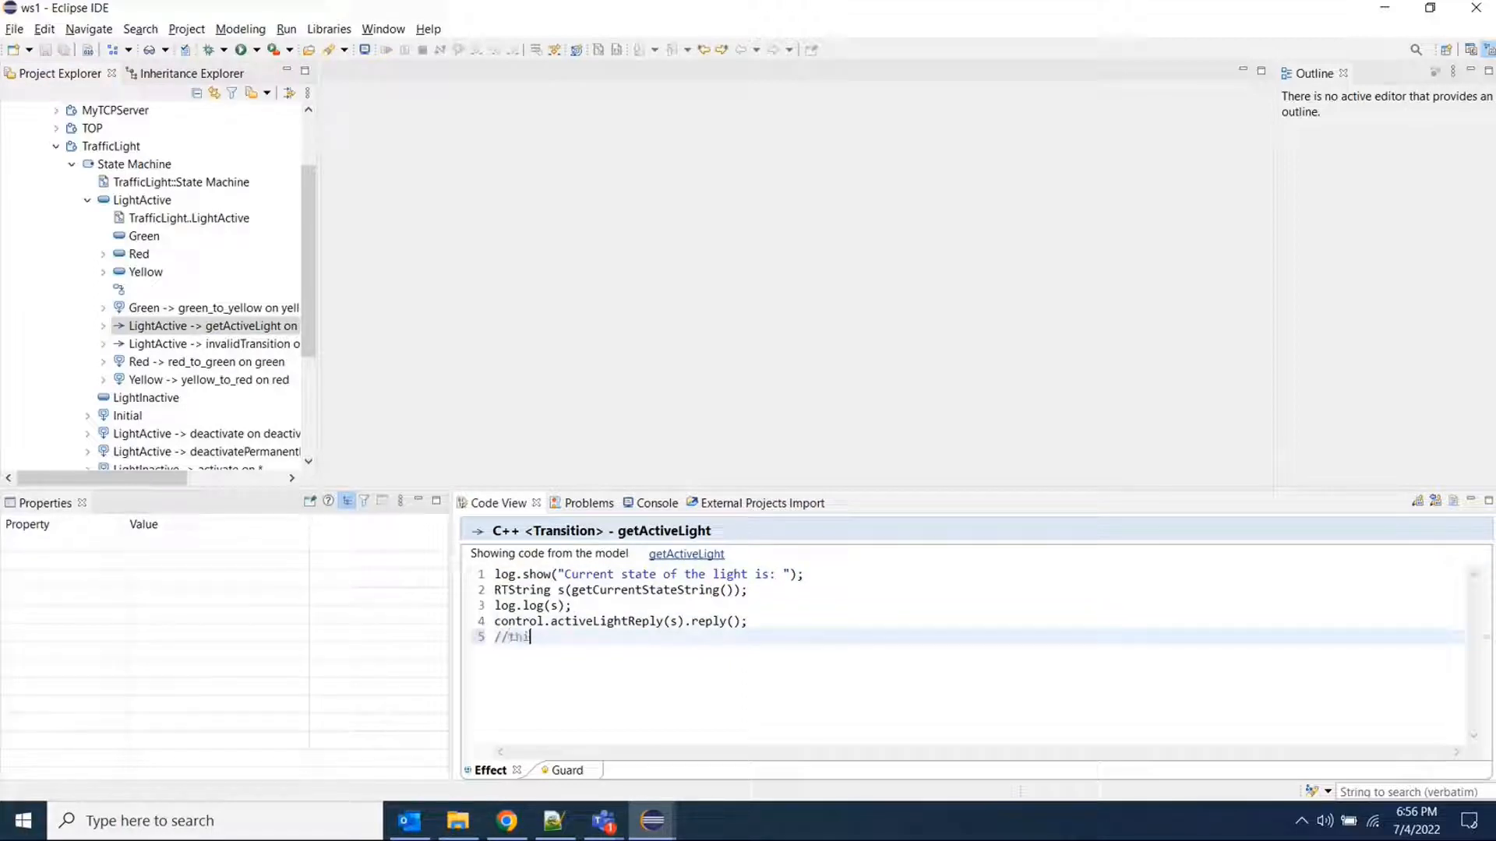
text(s is get)
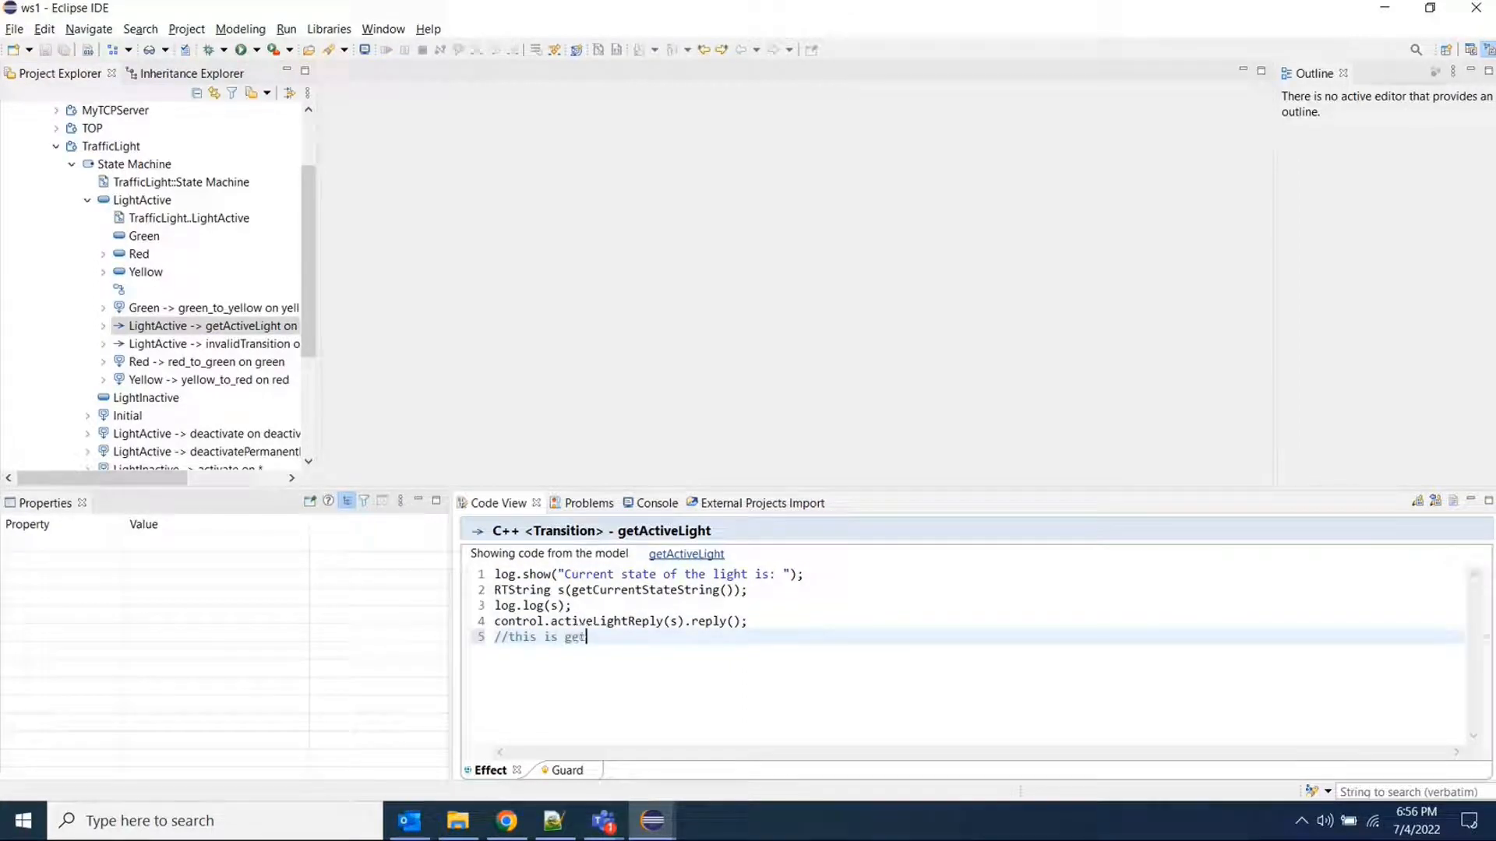
text(ActiveLi)
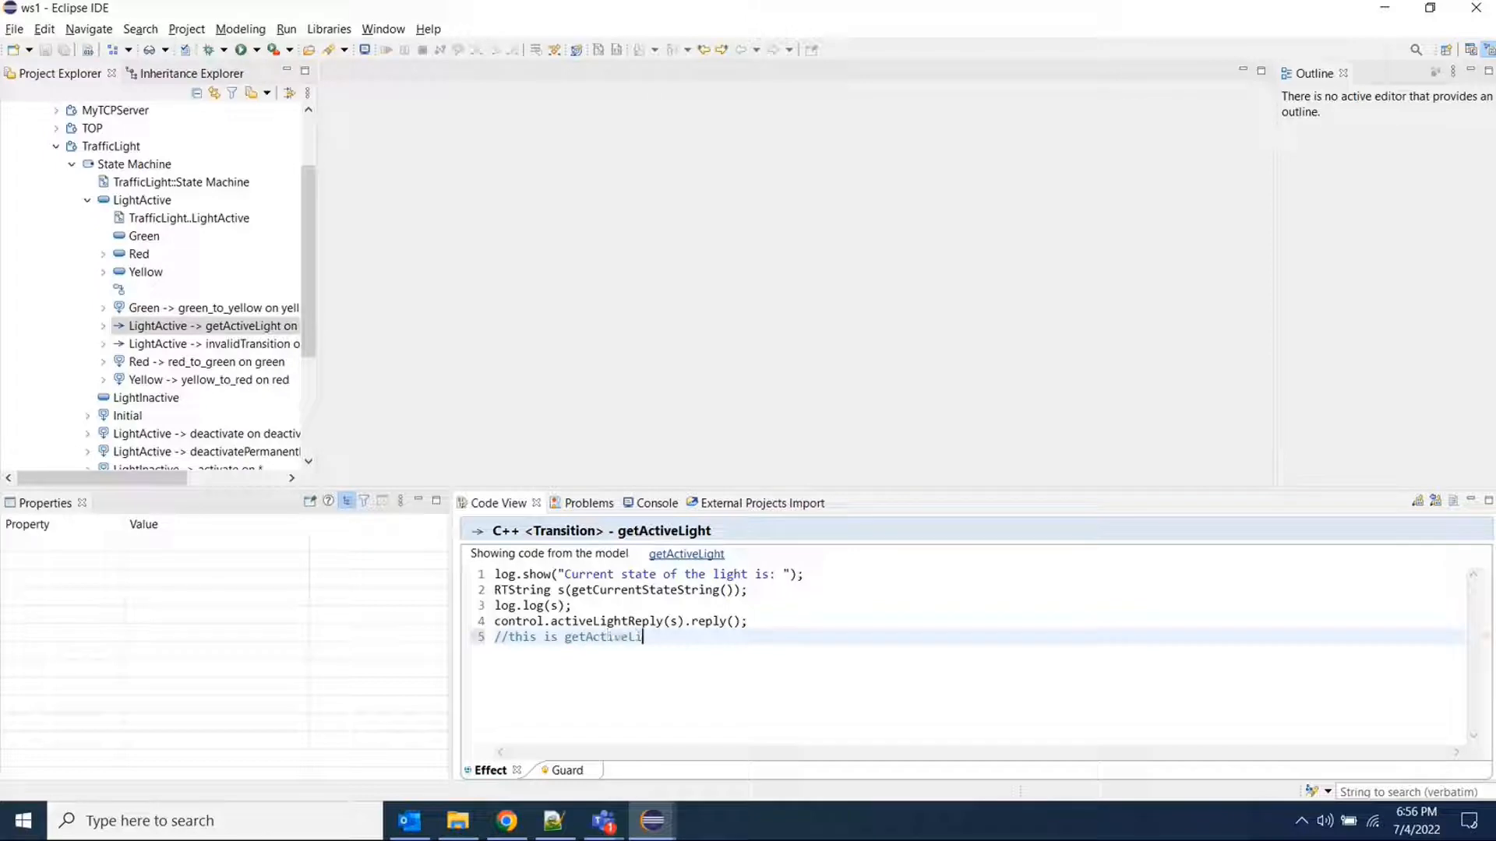
text(tran)
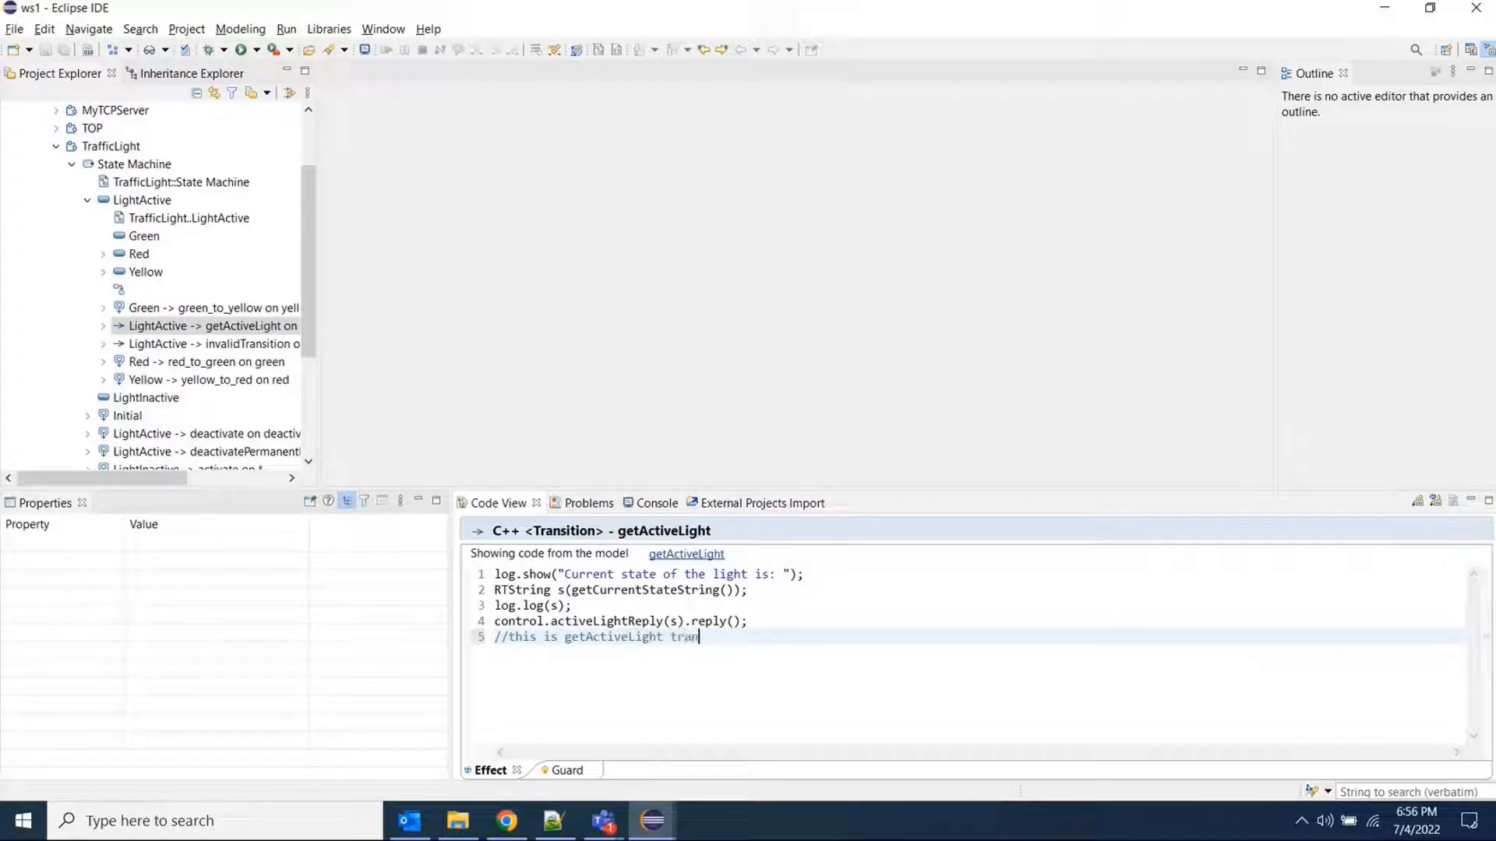
text(sition)
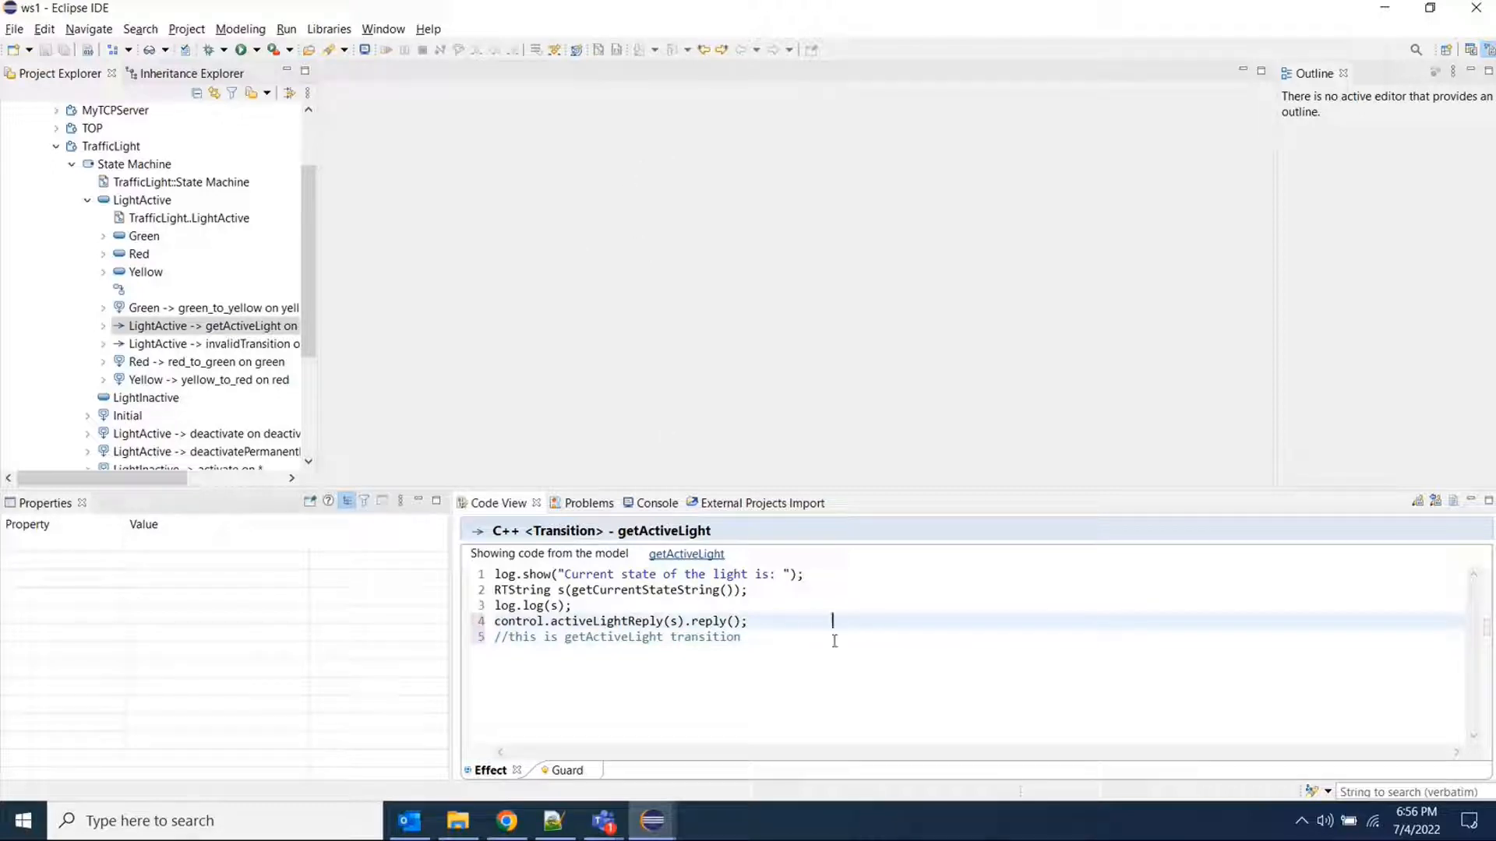
- Enable 'Remove trailing whitespaces automatically' in Code Editing preferences and apply
click(383, 29)
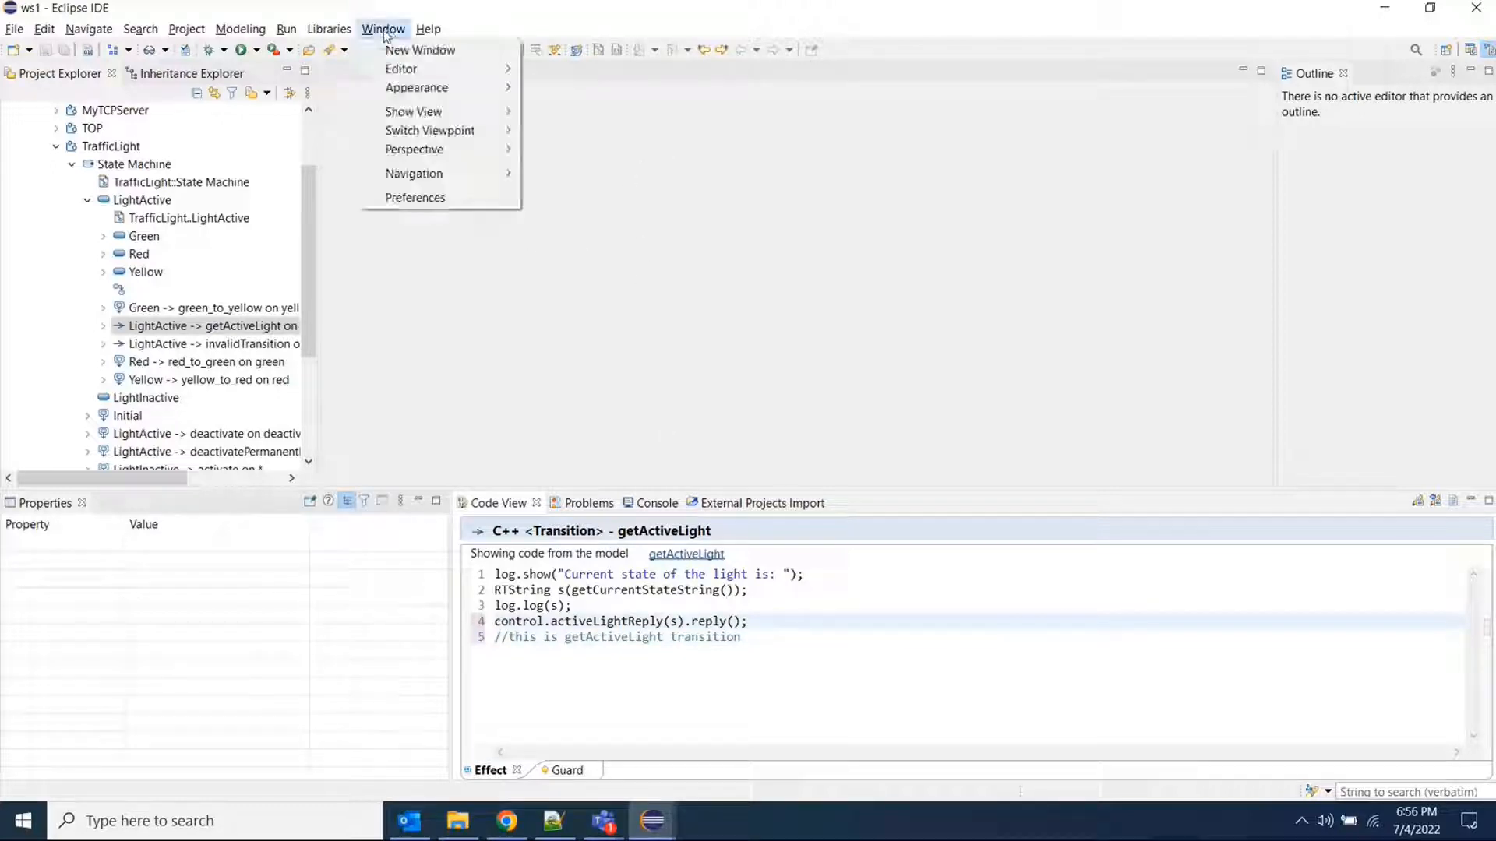
click(415, 197)
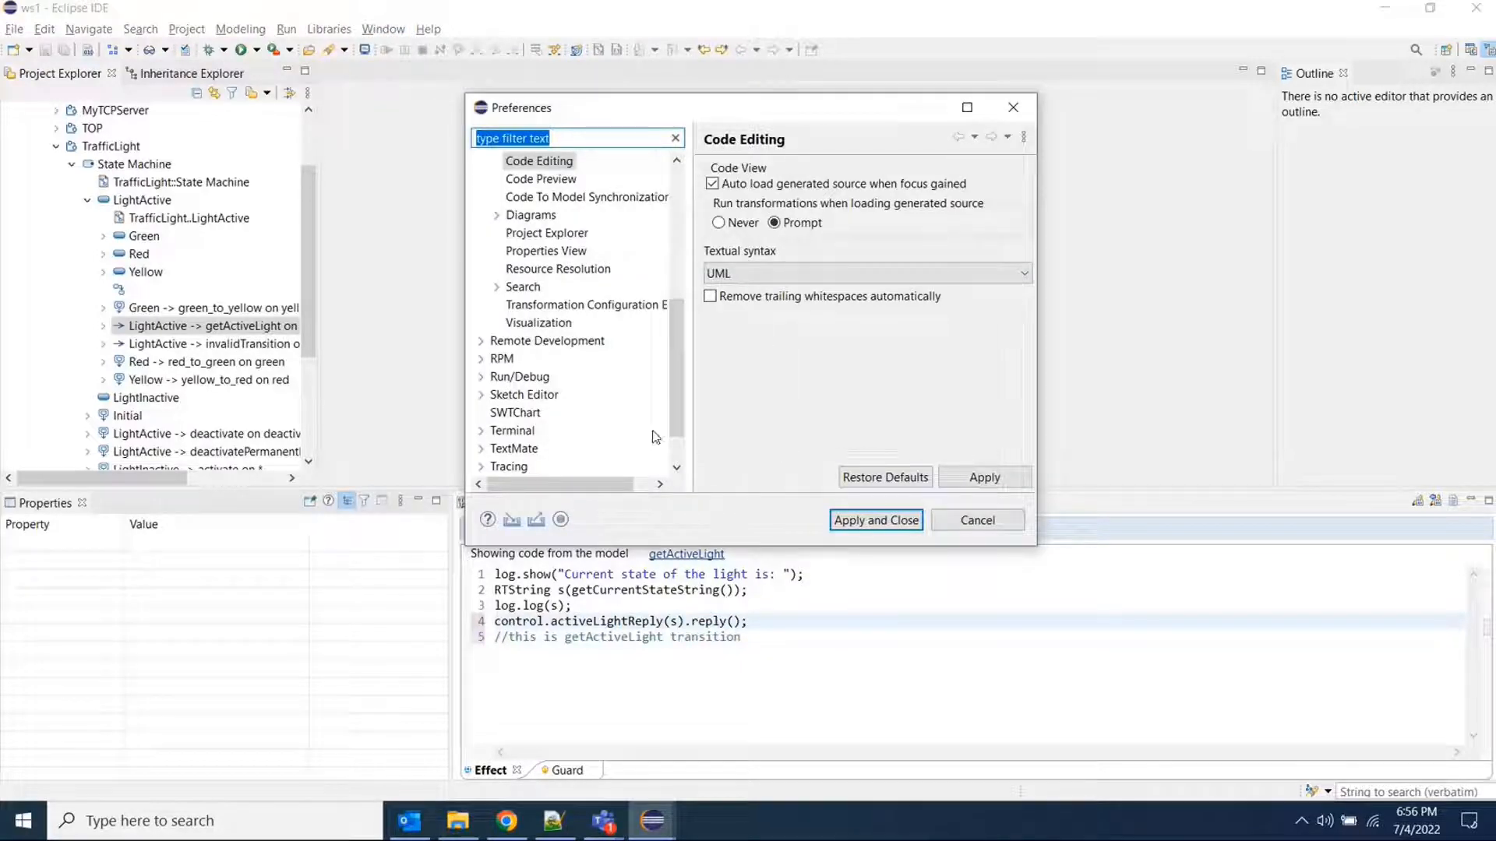
click(710, 297)
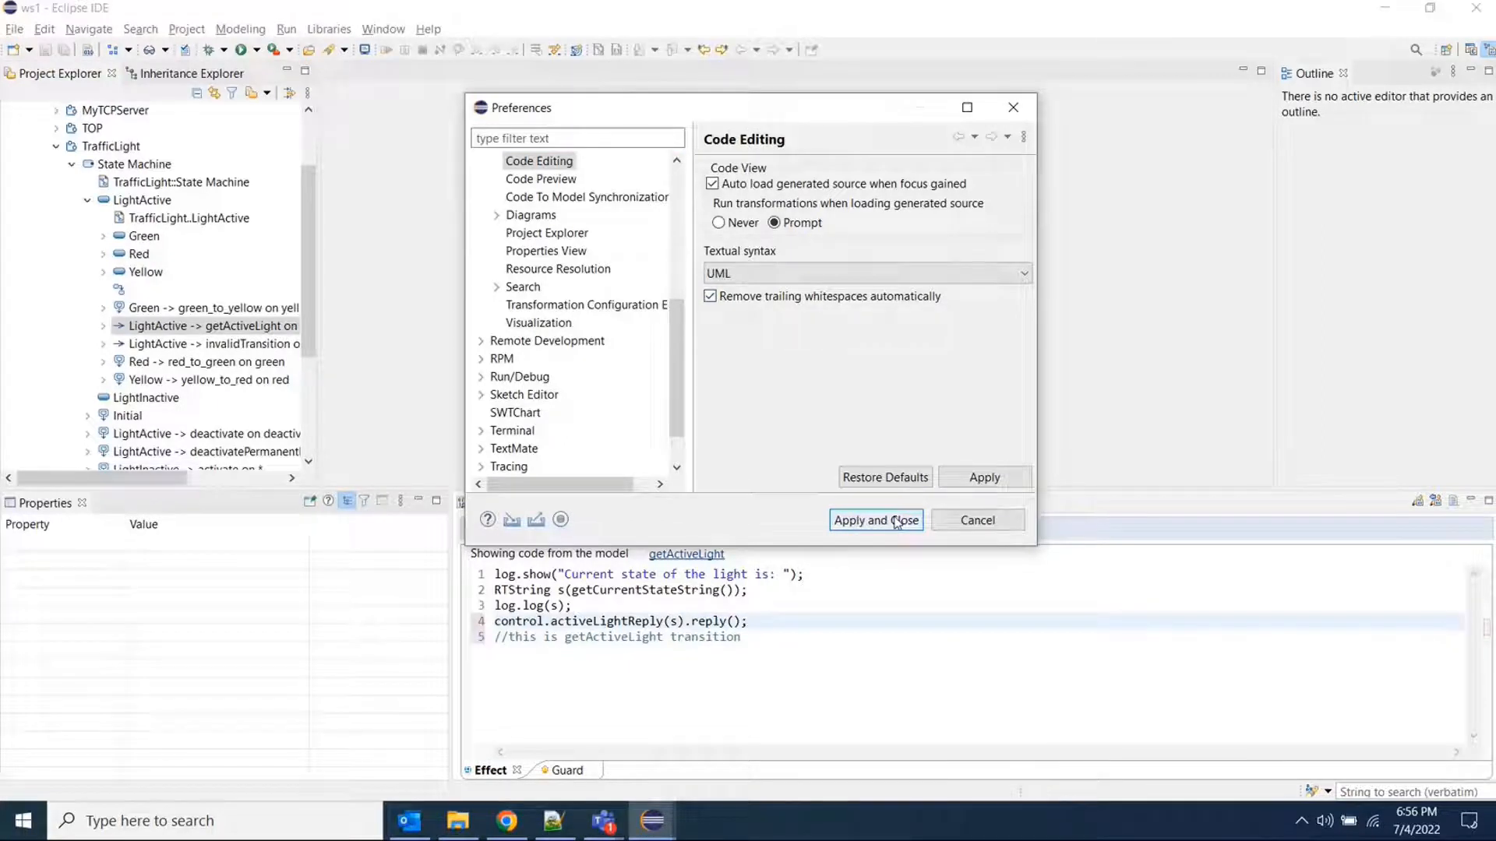
click(874, 520)
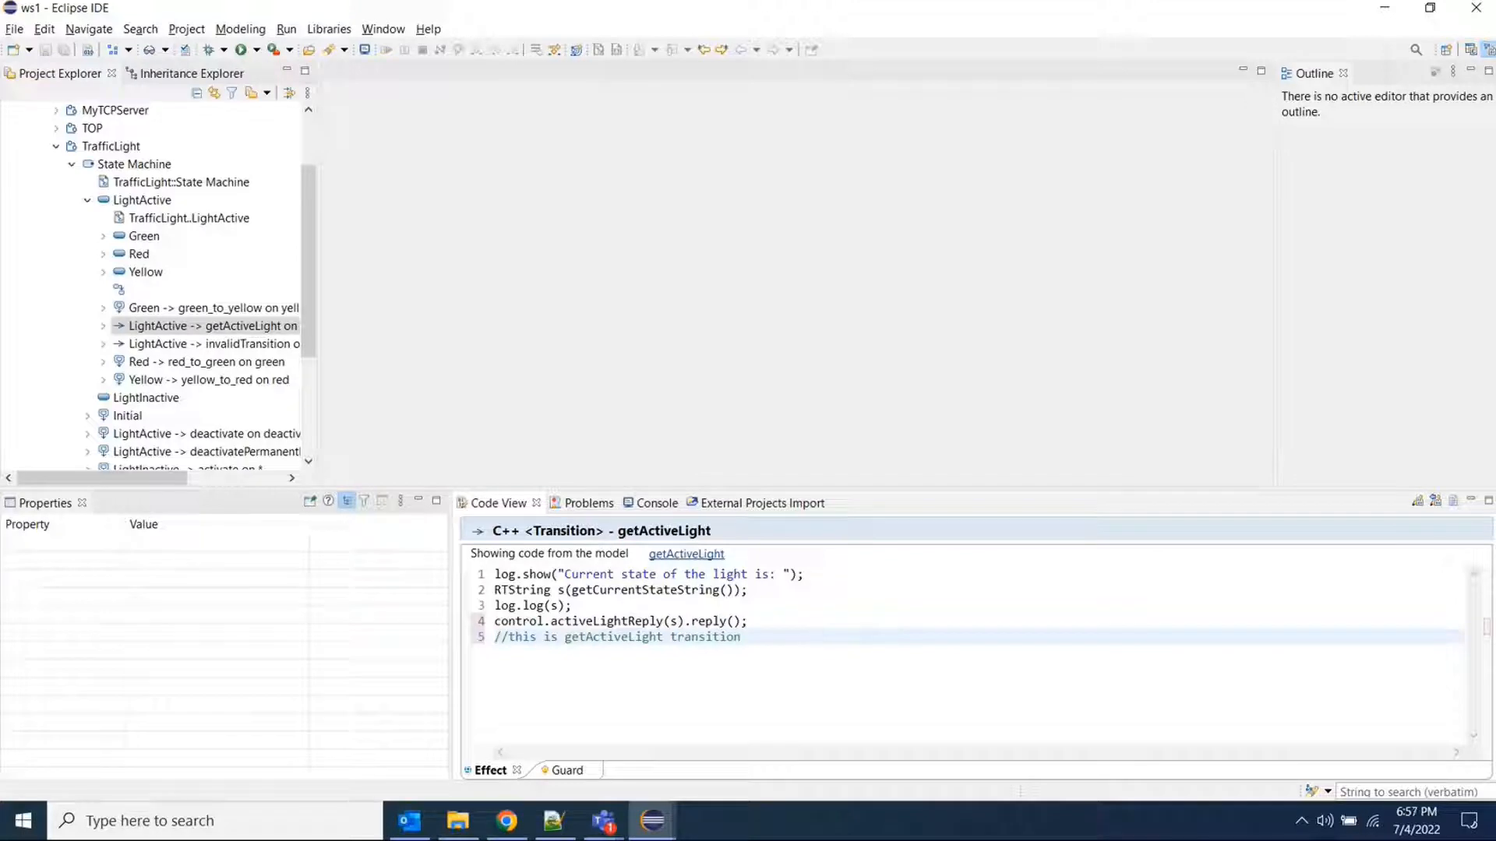
- Place the cursor at the end of lines 4 and 5, then select the getActiveLight transition
click(750, 621)
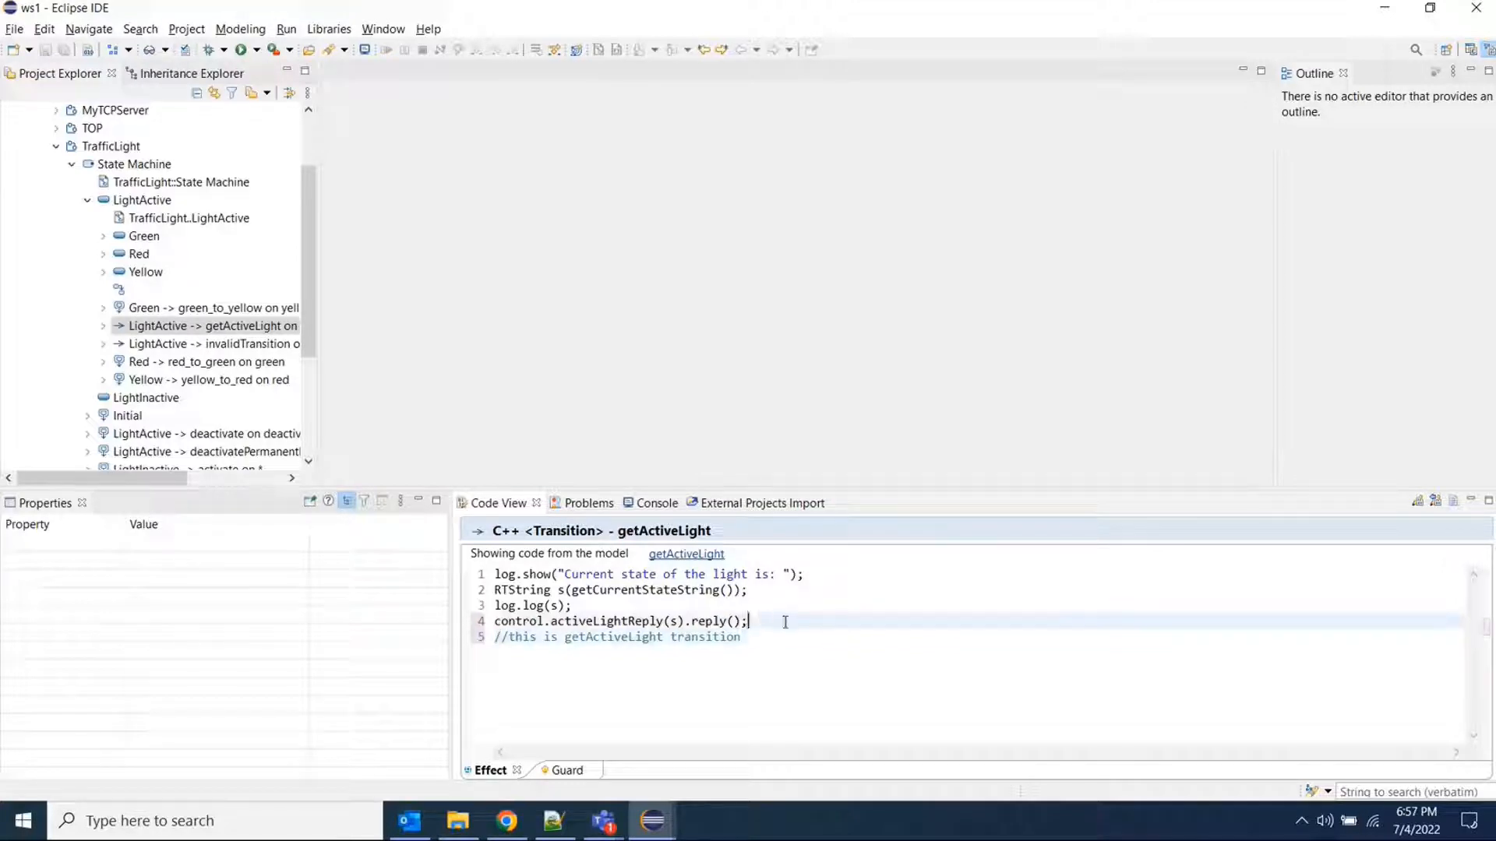
click(739, 637)
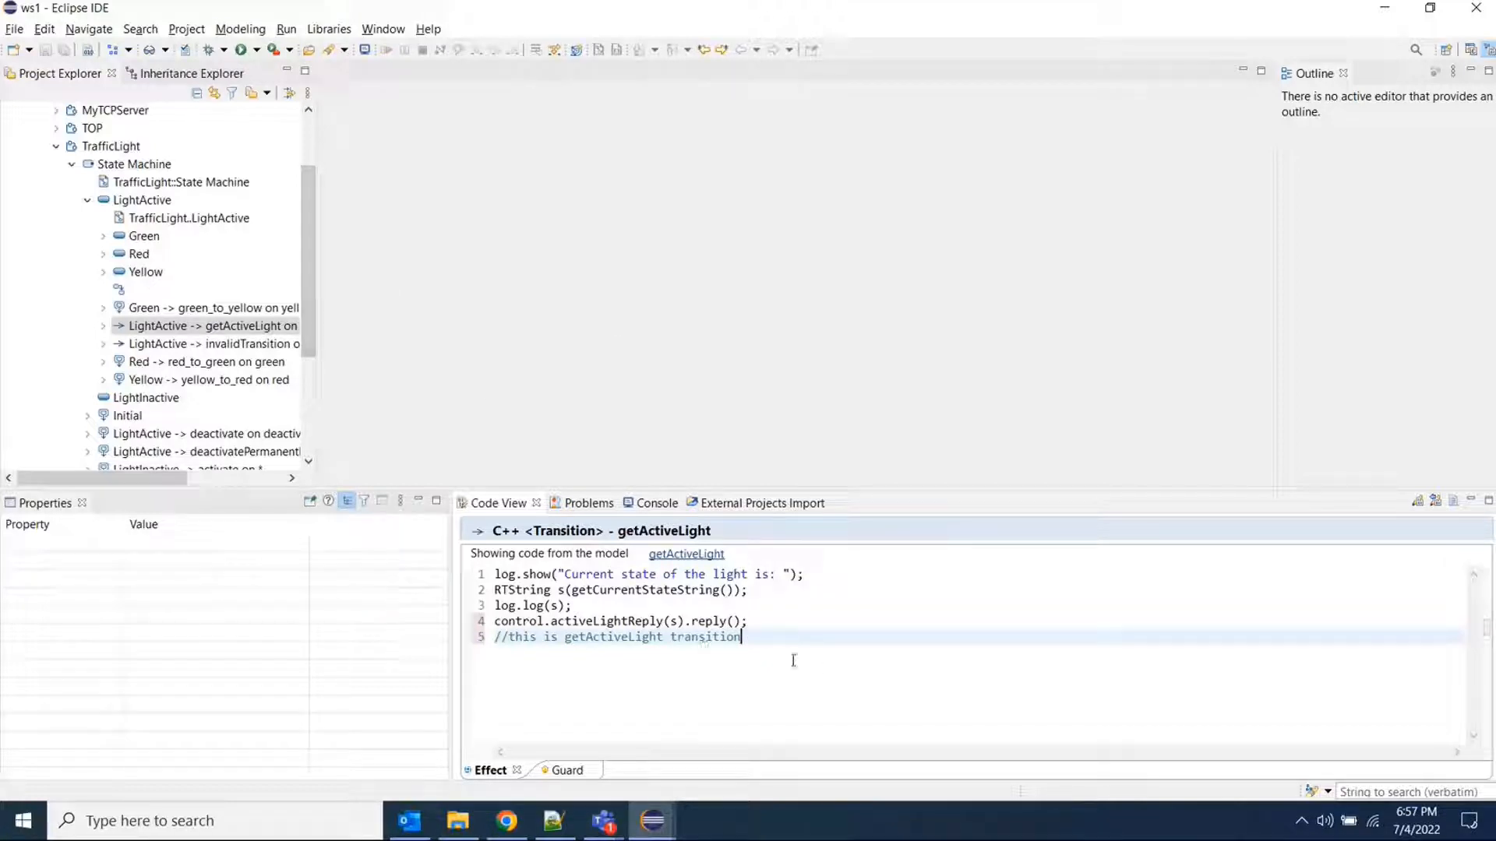
click(209, 398)
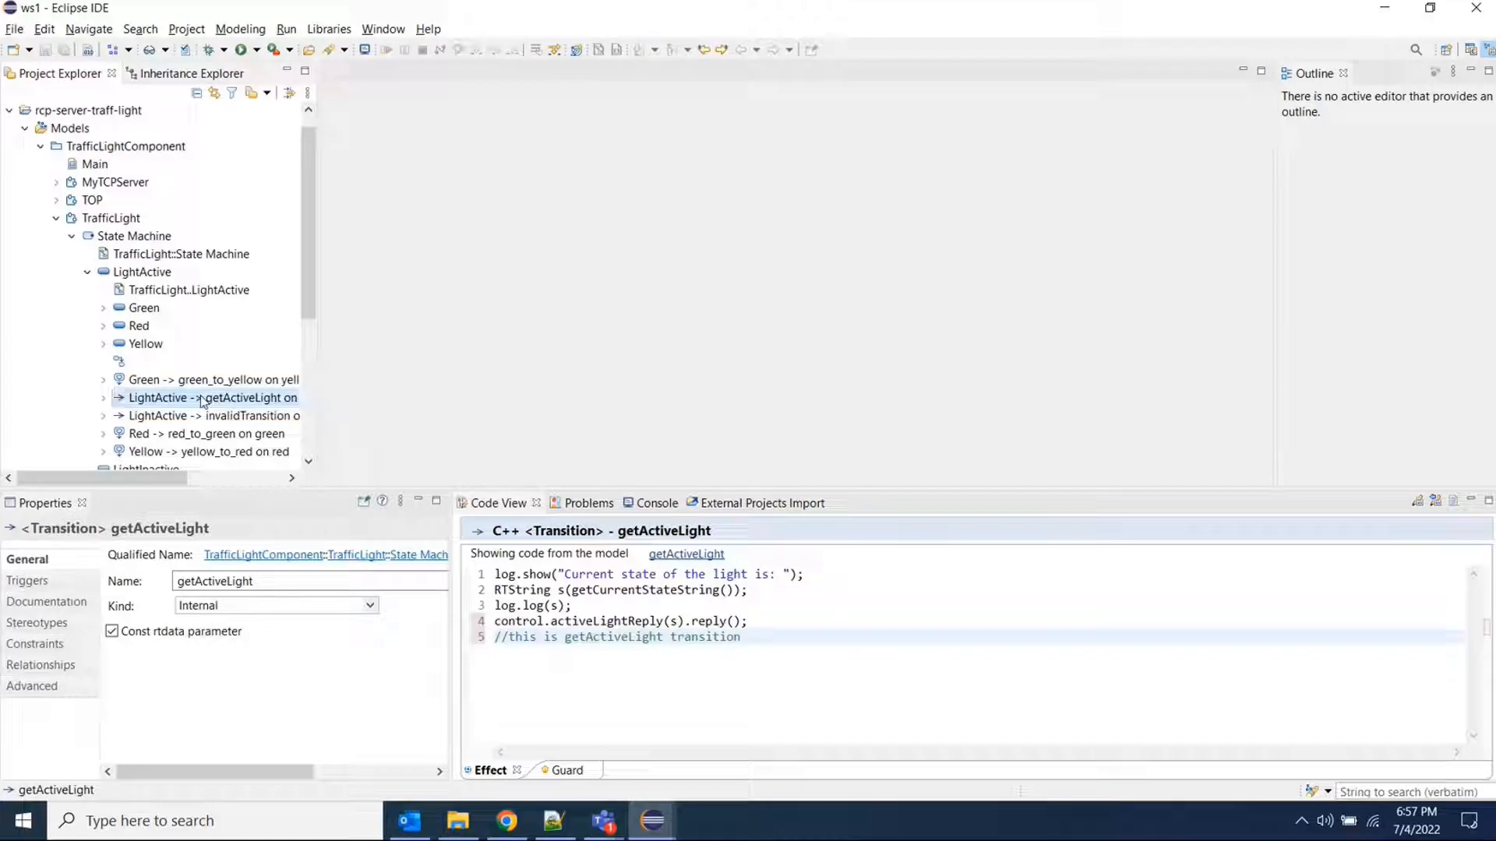
- Open the getActiveLight effect code with Show Source in Editor
right_click(205, 398)
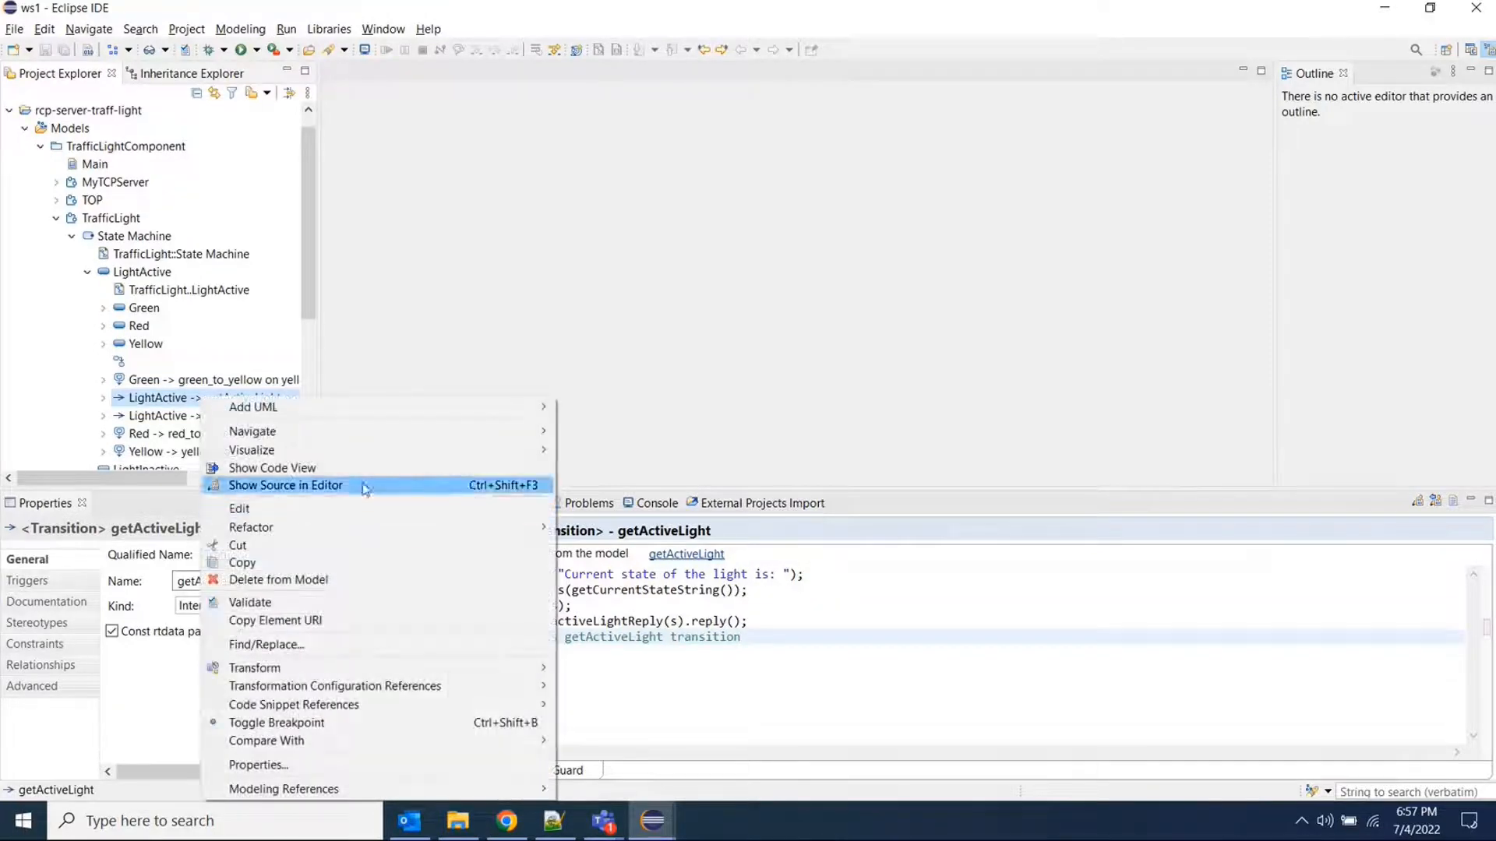
click(285, 484)
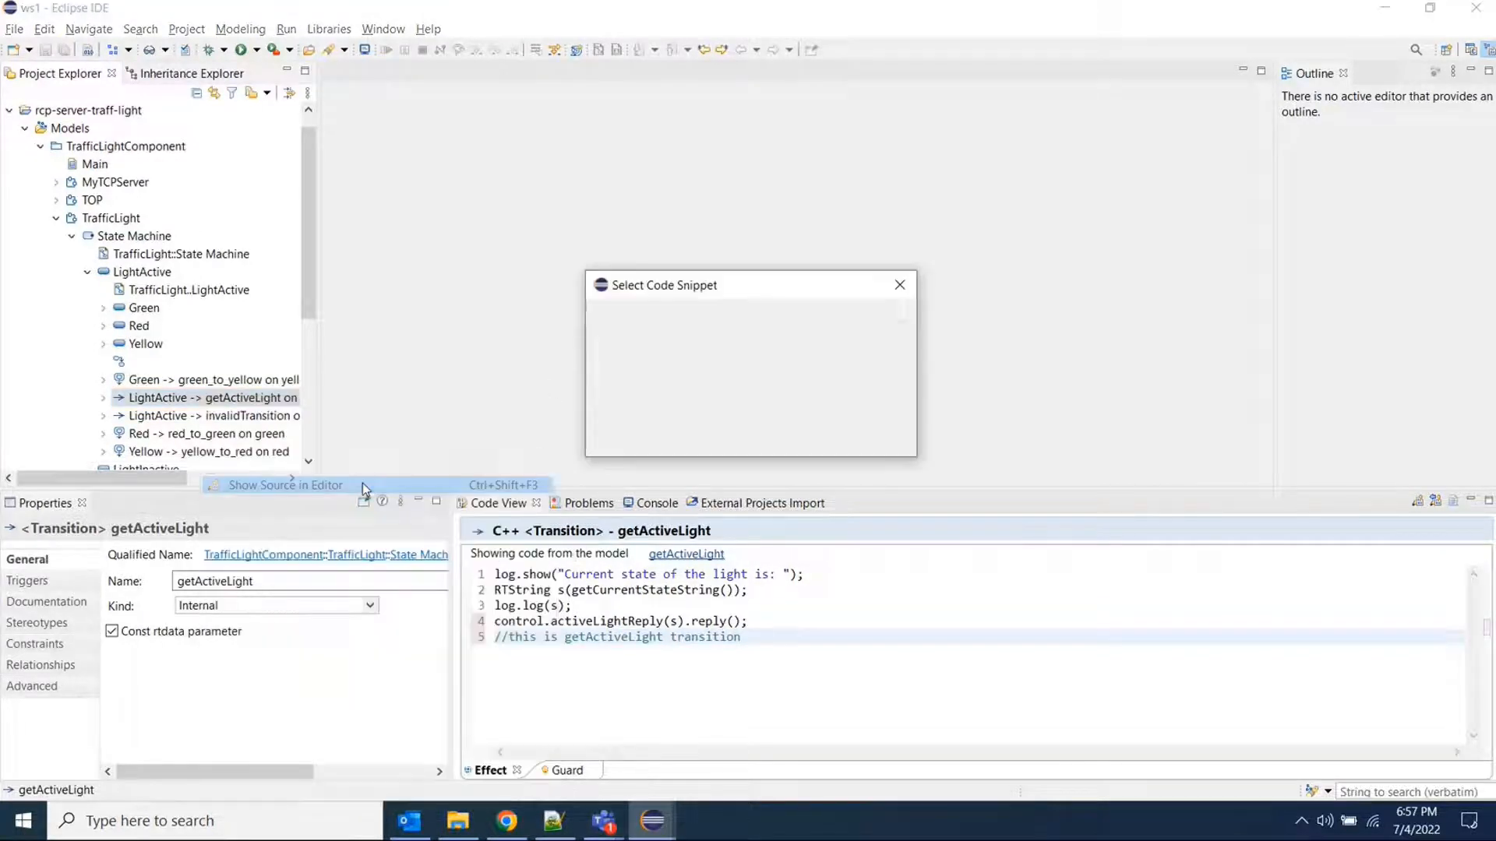
click(284, 485)
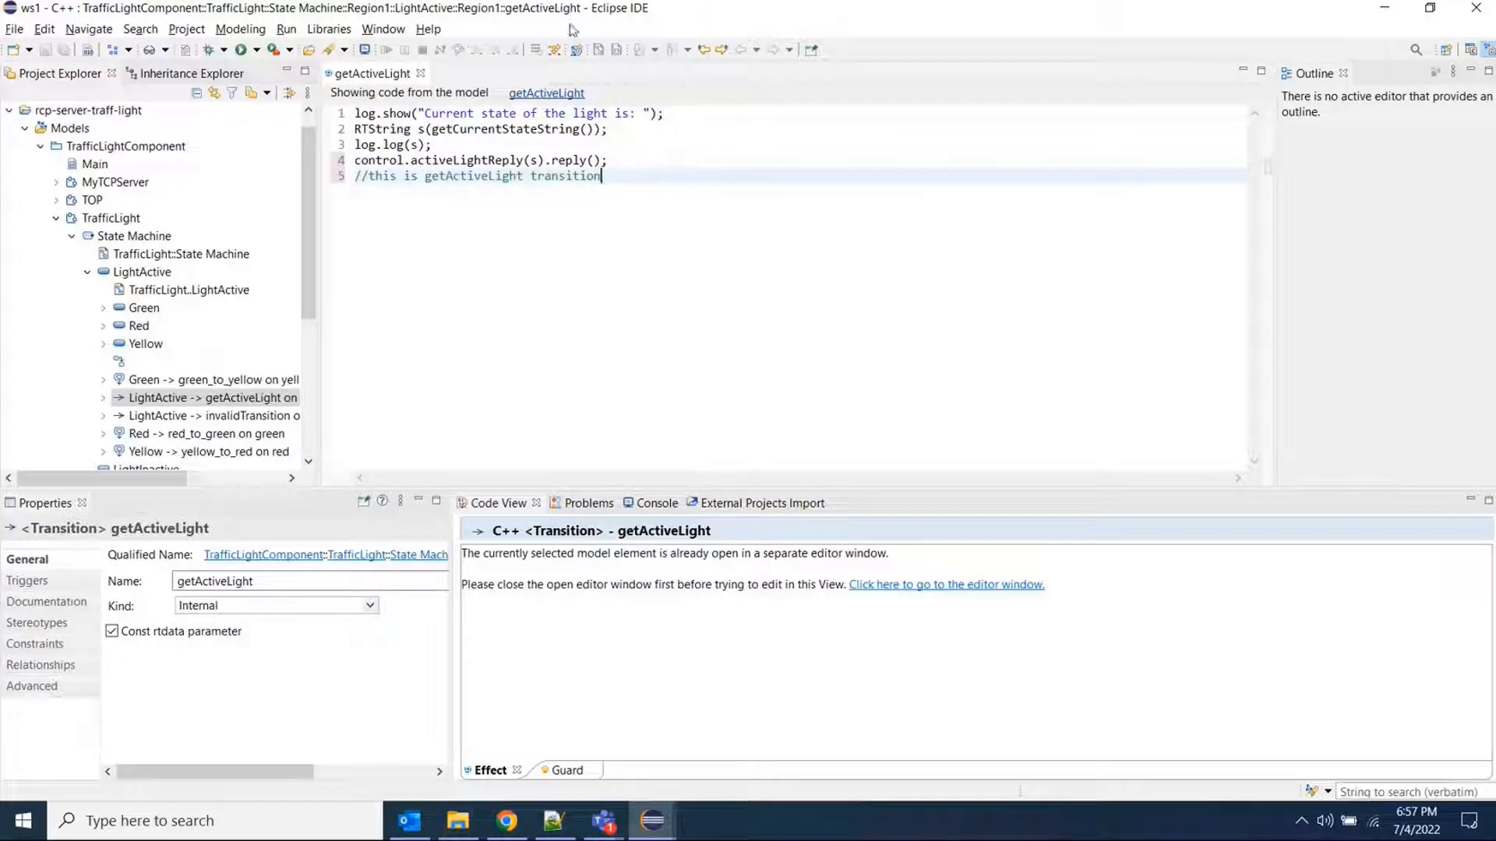
click(383, 29)
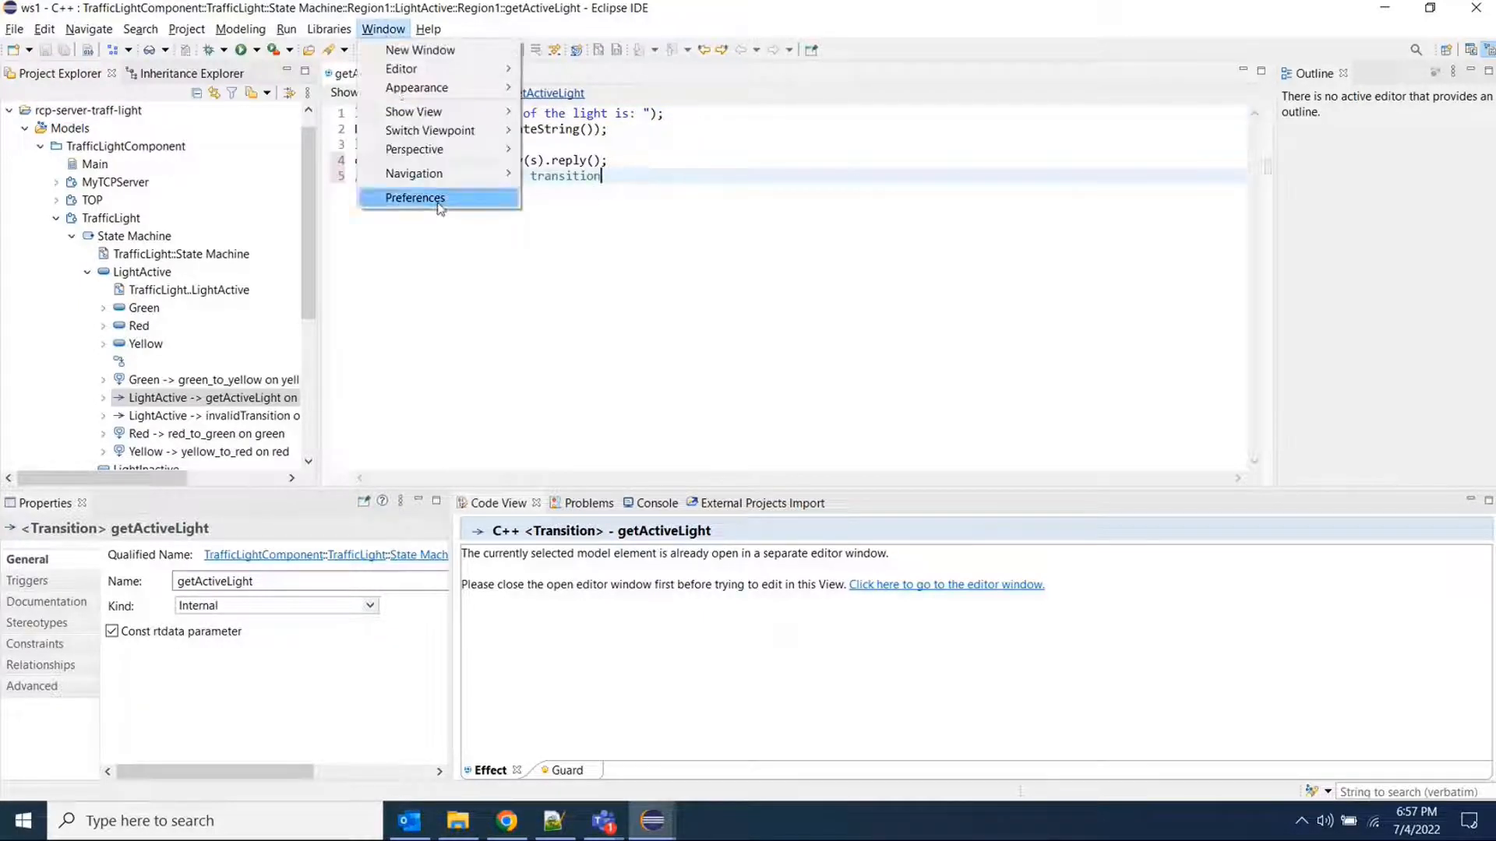
click(414, 197)
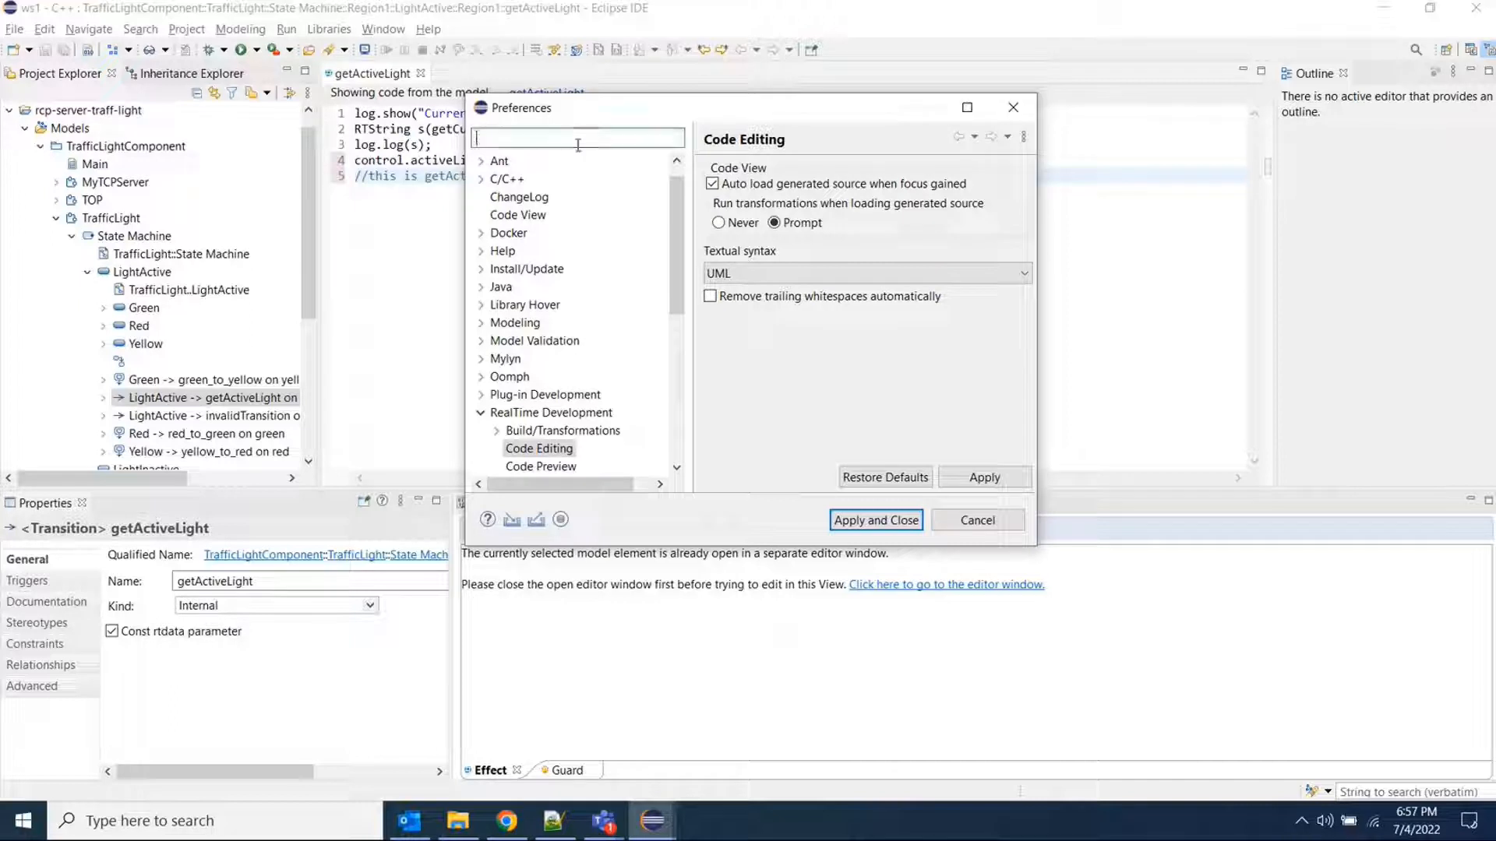
text(whi)
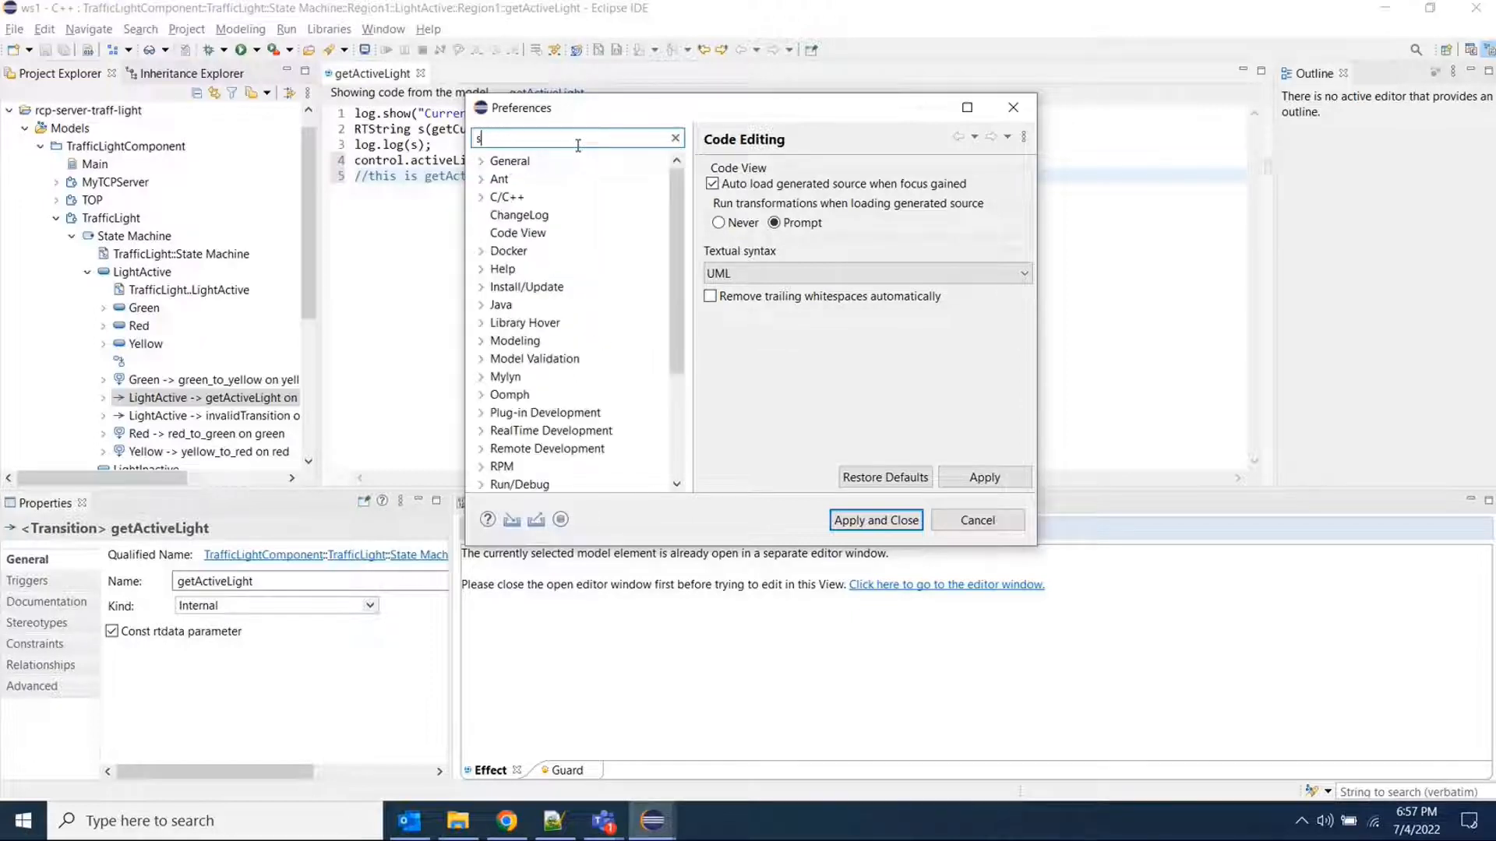
text(pa)
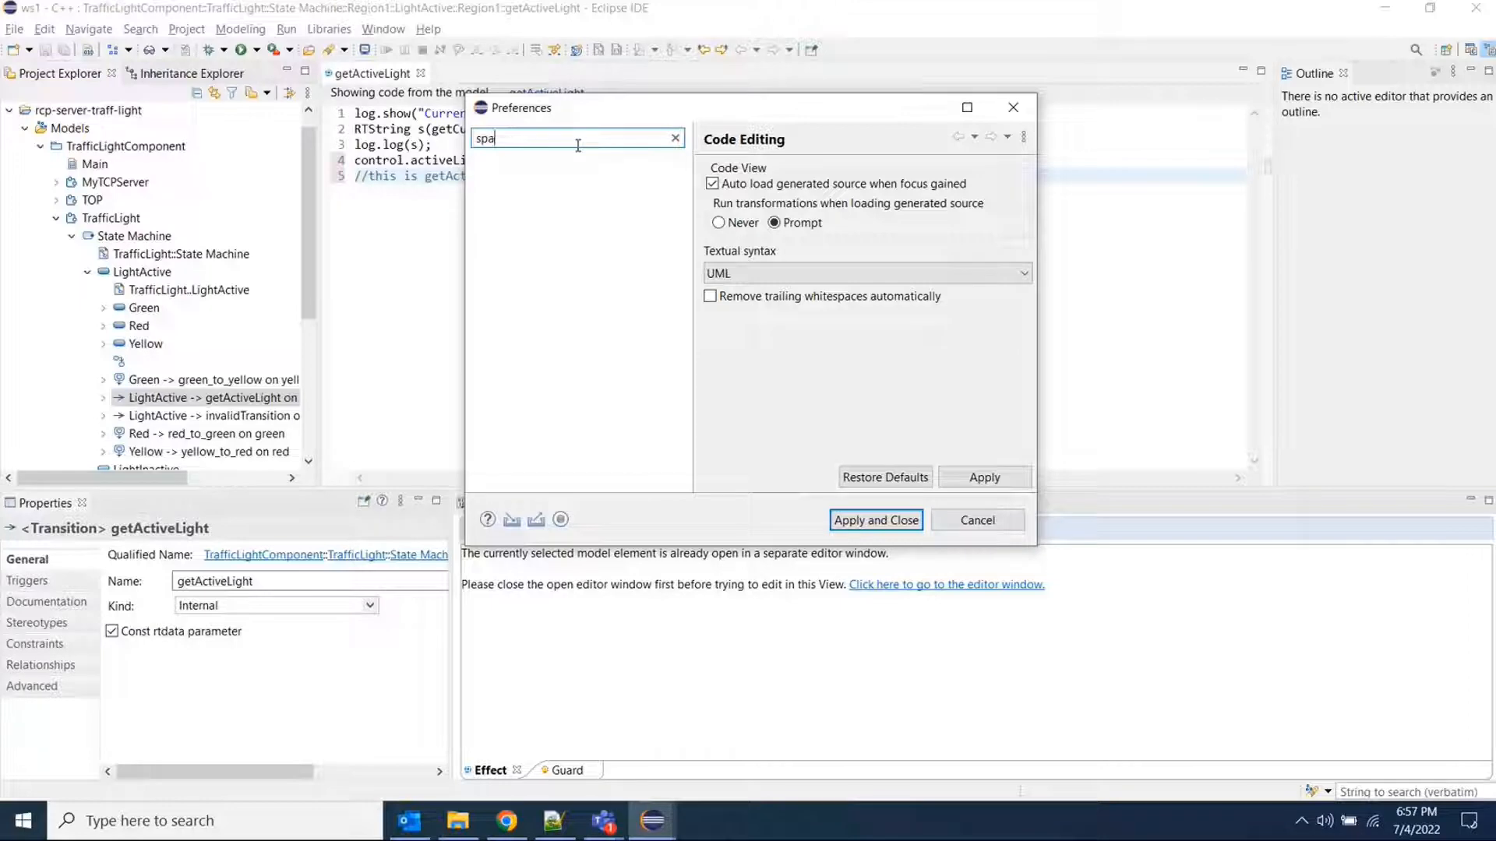
text(ce)
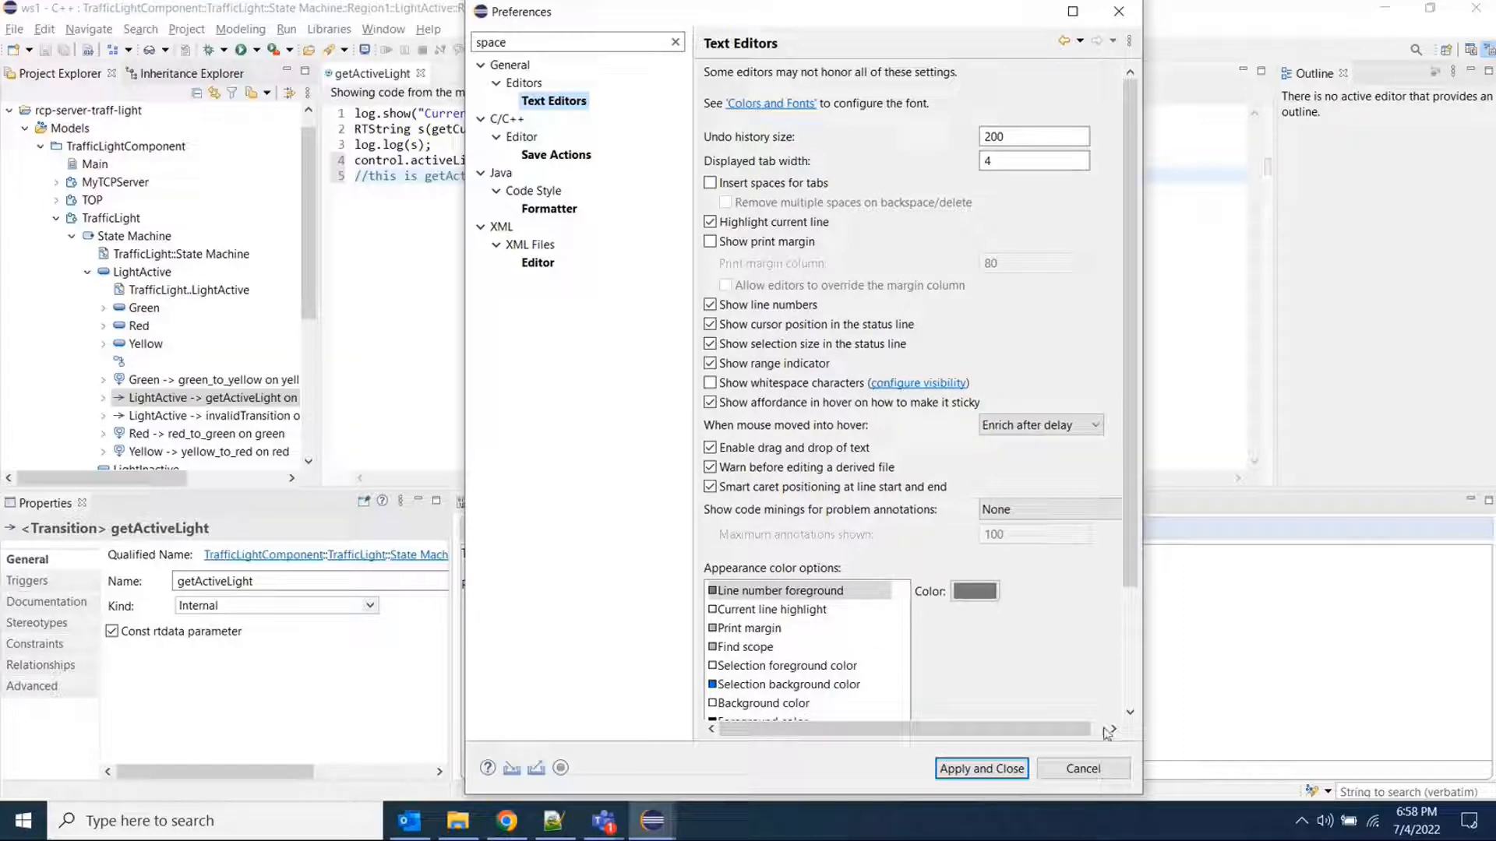
click(981, 769)
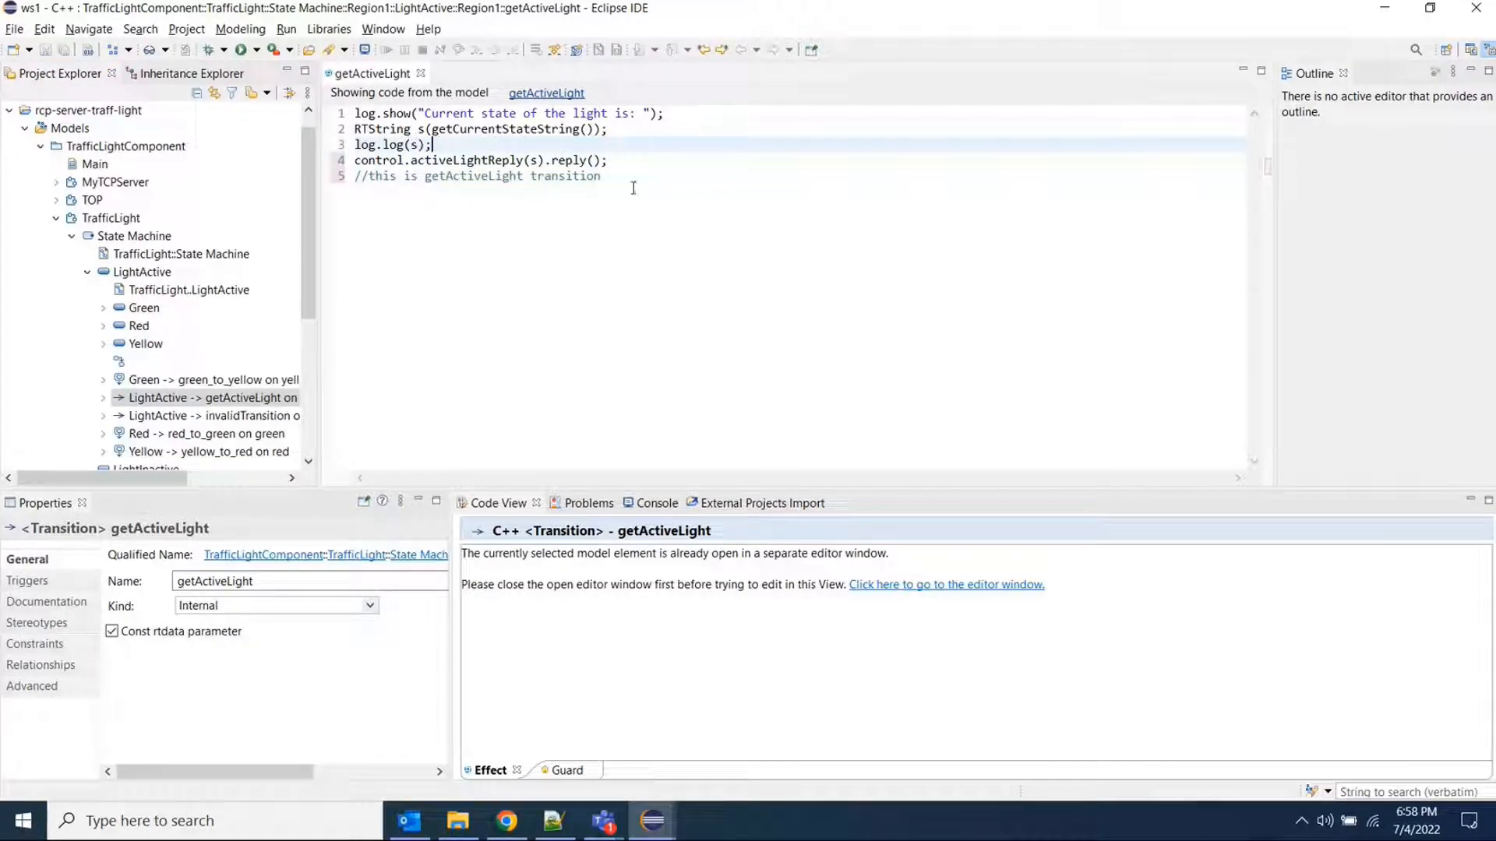
click(382, 28)
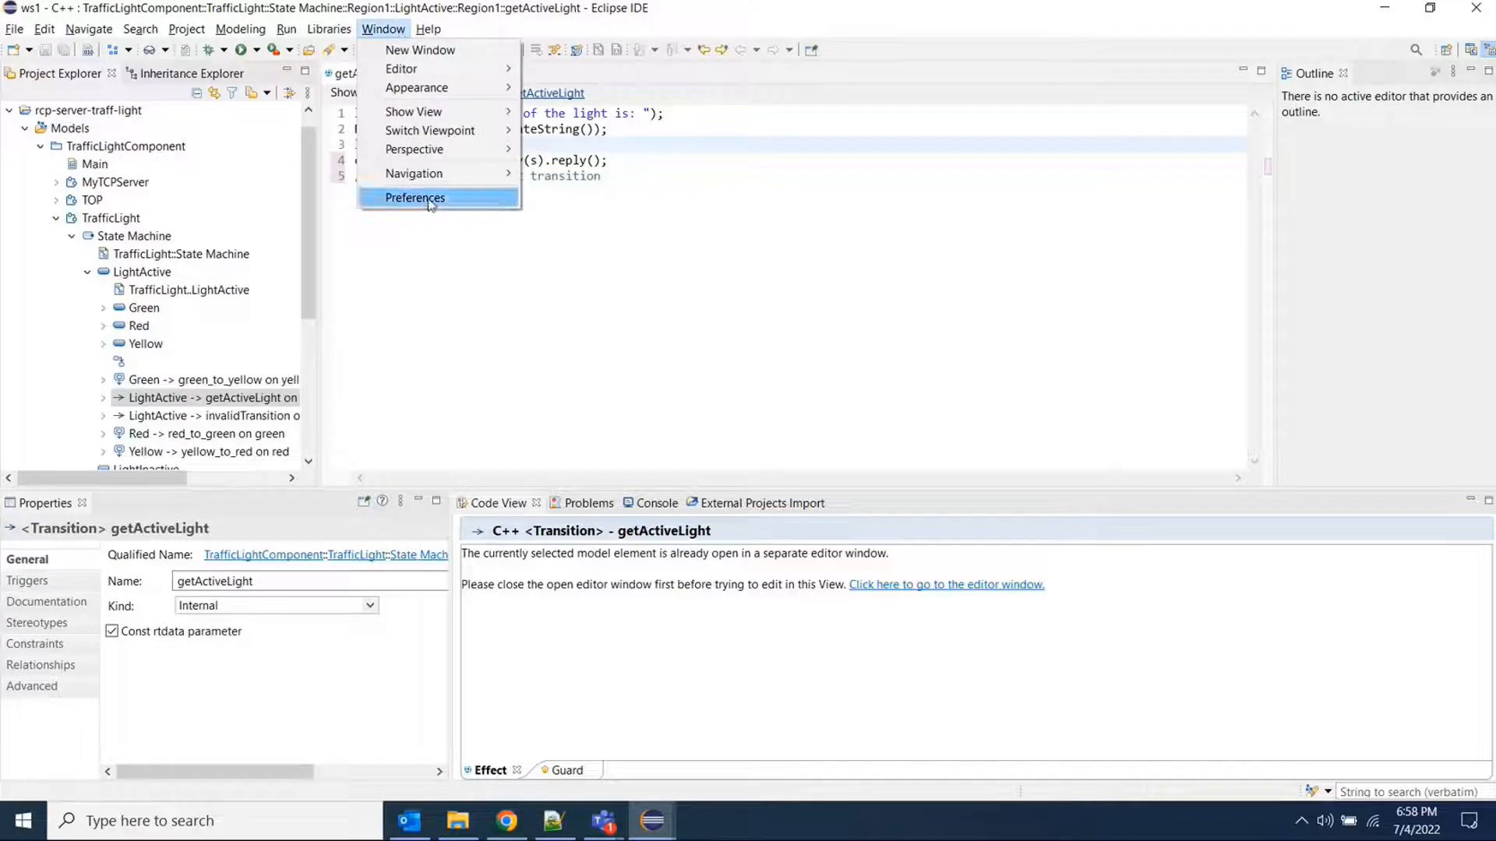
click(415, 197)
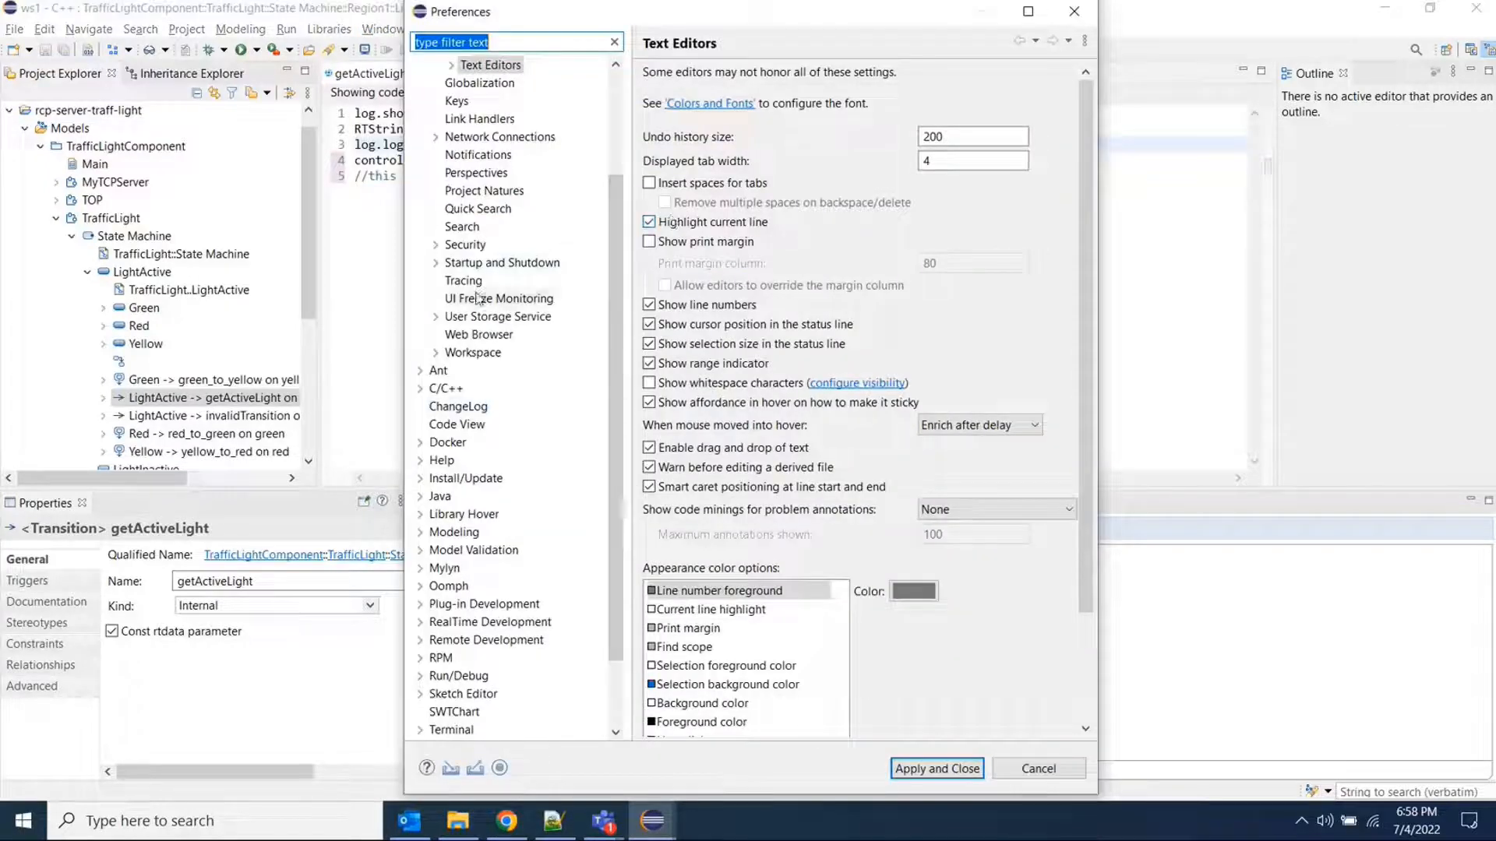
click(436, 118)
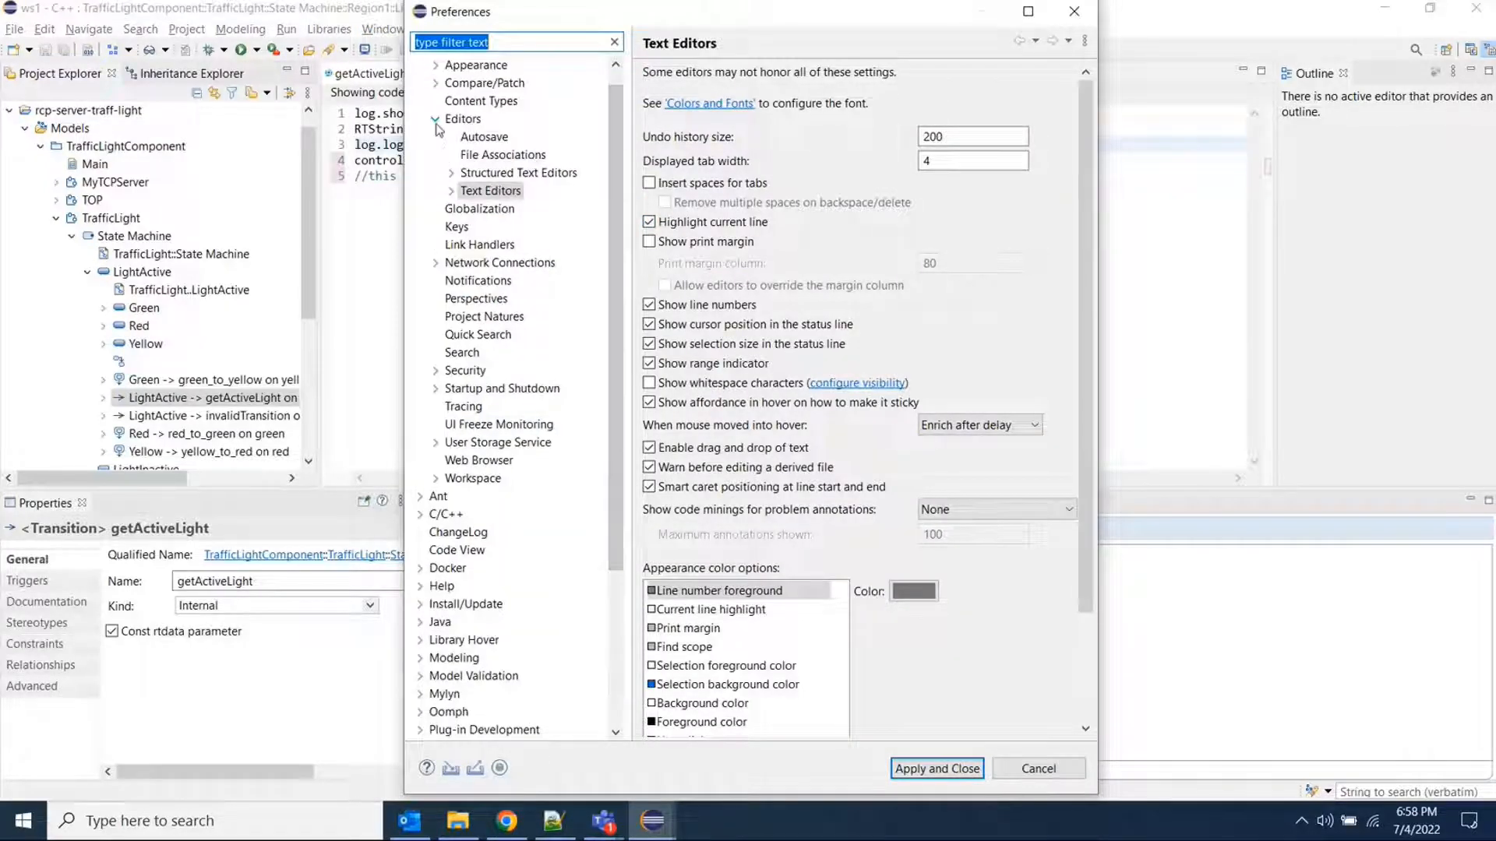
click(463, 118)
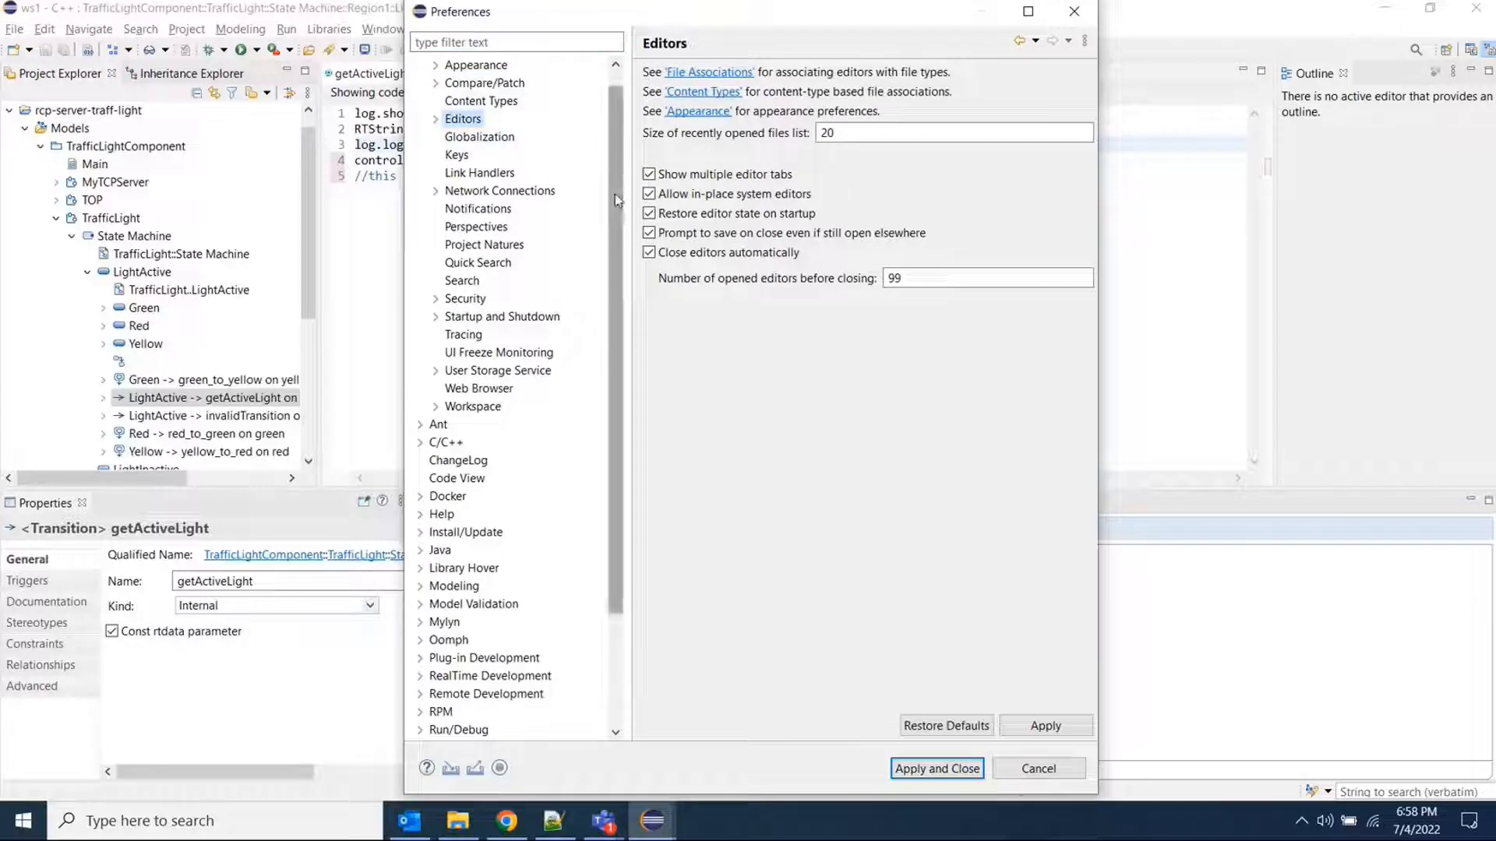
scroll(down, 3)
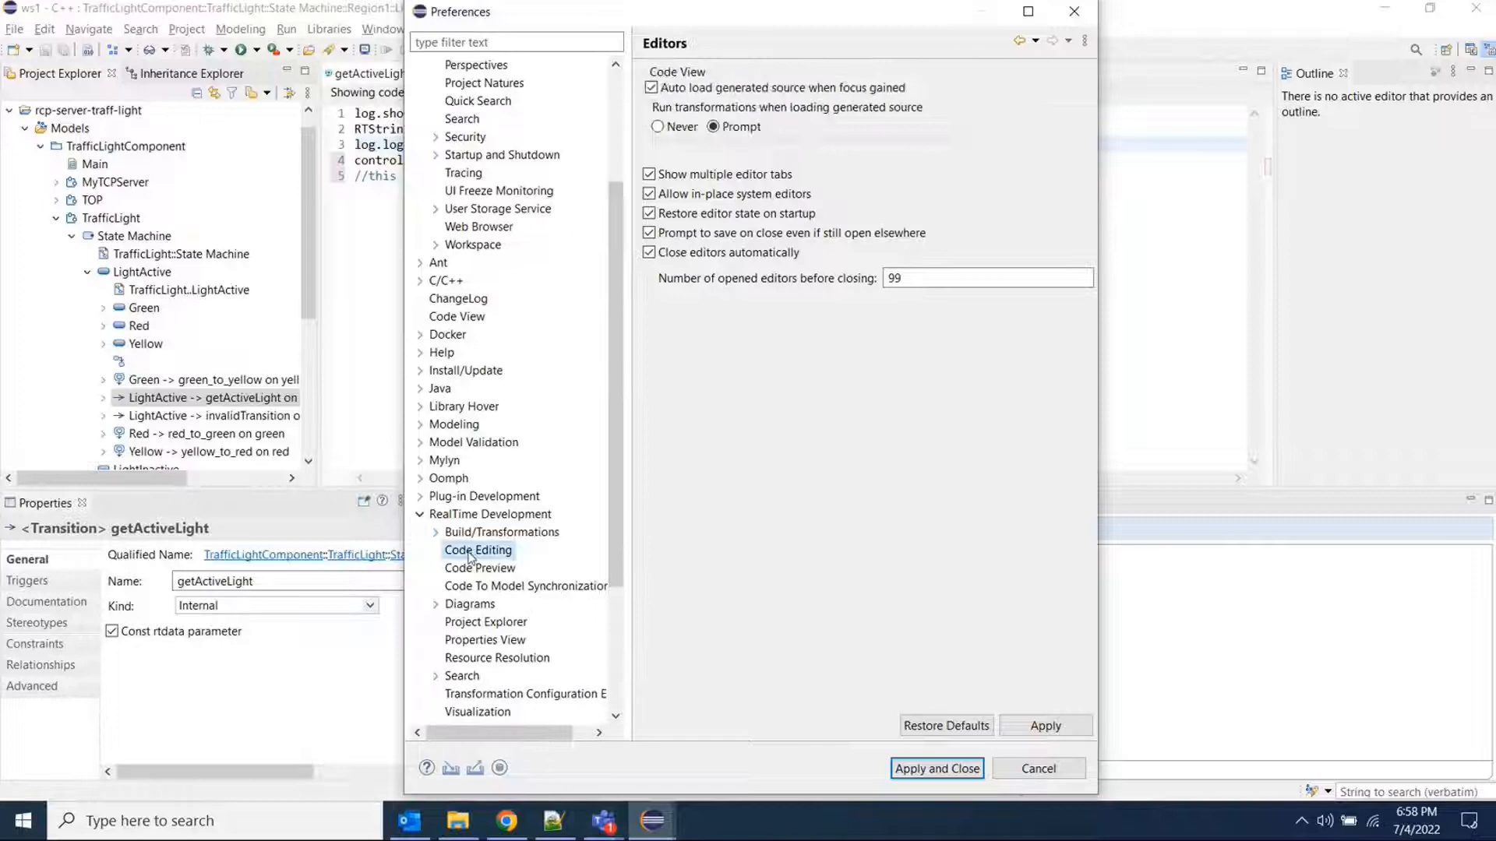
click(478, 549)
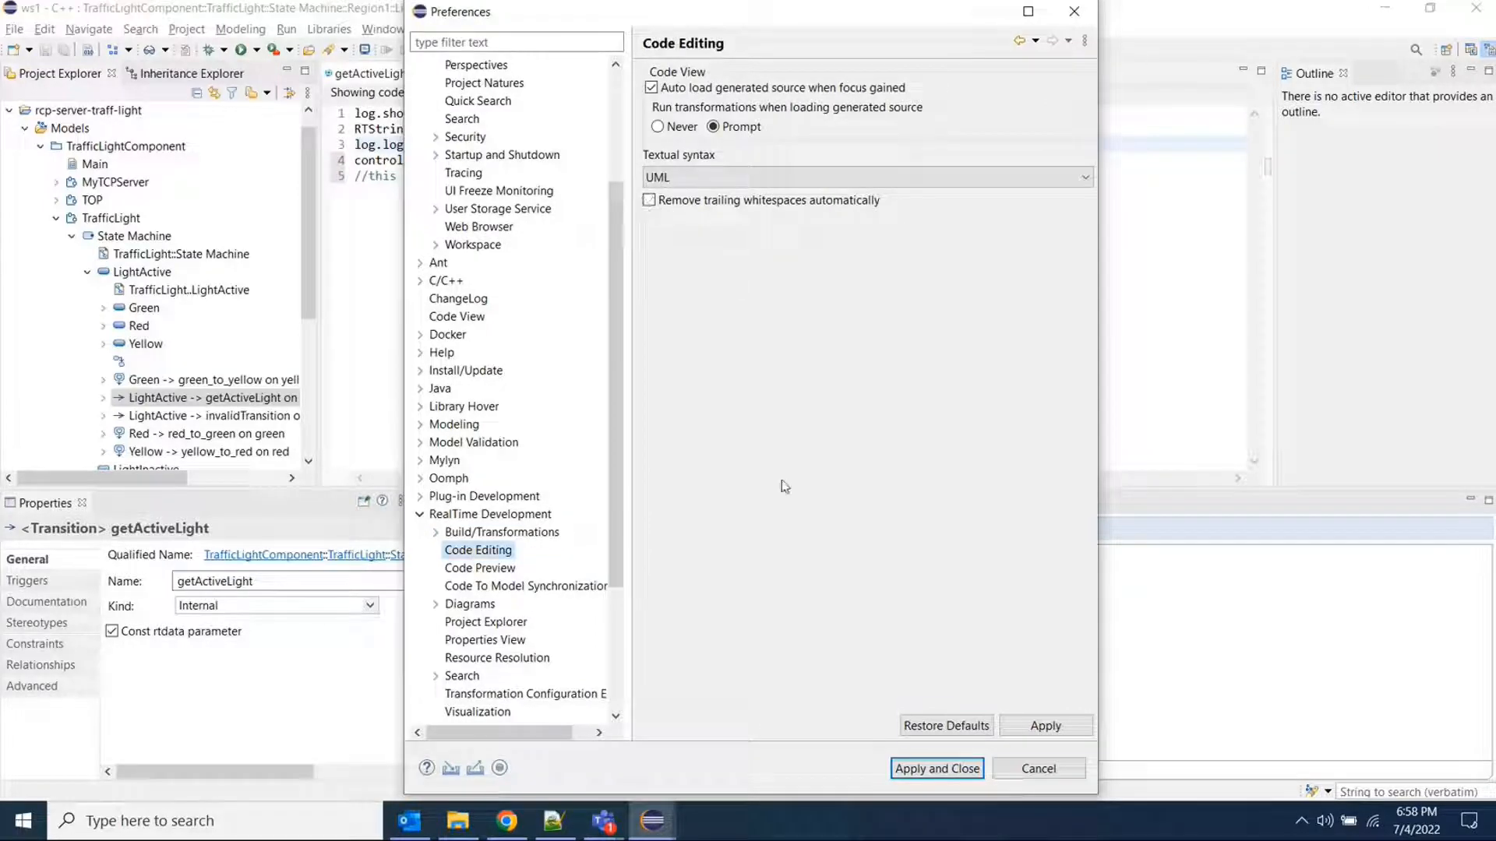
click(936, 769)
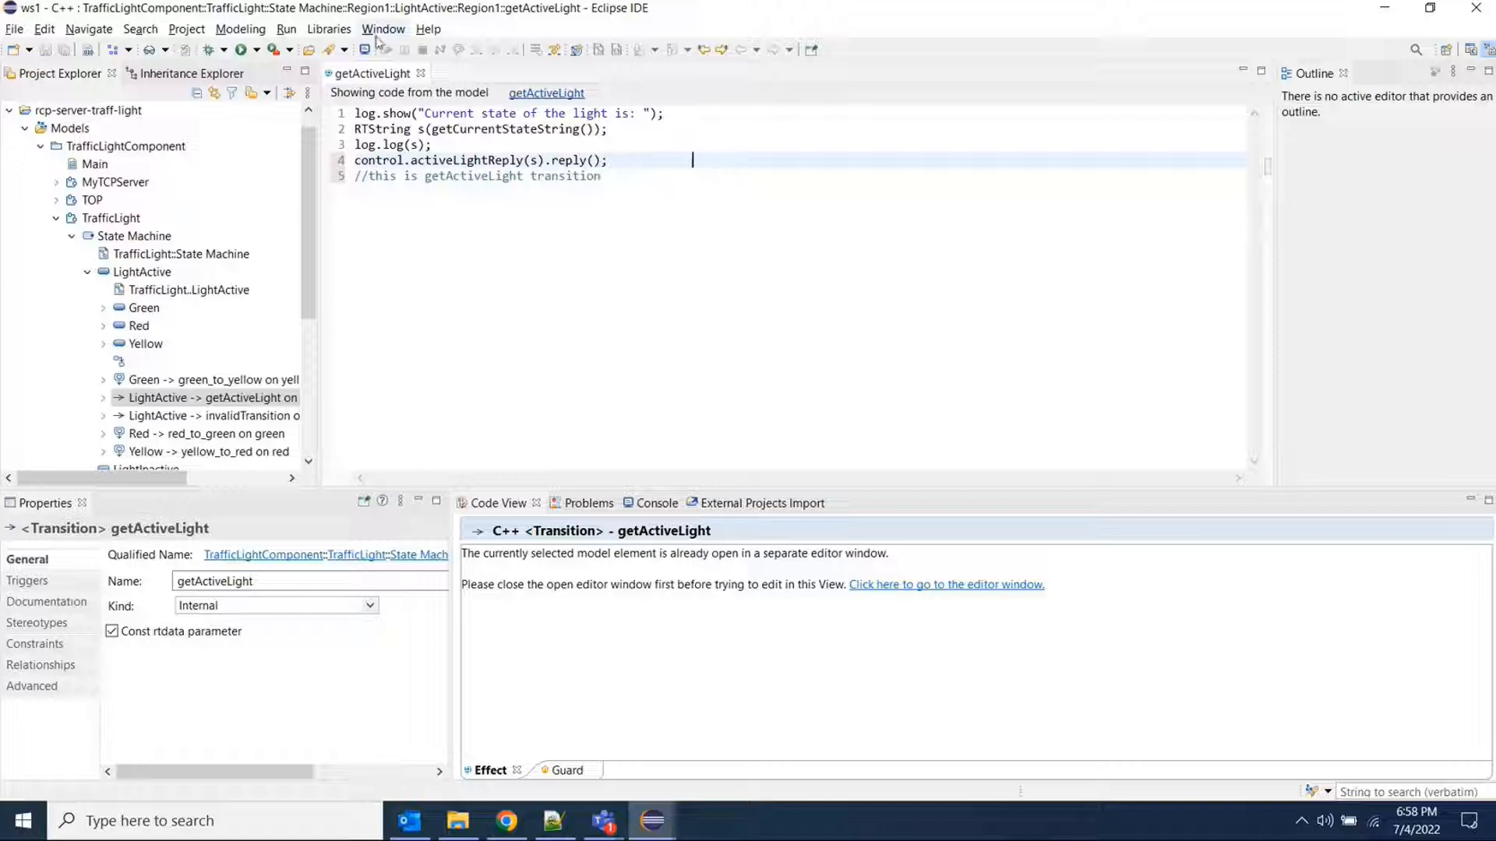
- Re-check 'Remove trailing whitespaces automatically' in Code Editing preferences and apply
click(383, 29)
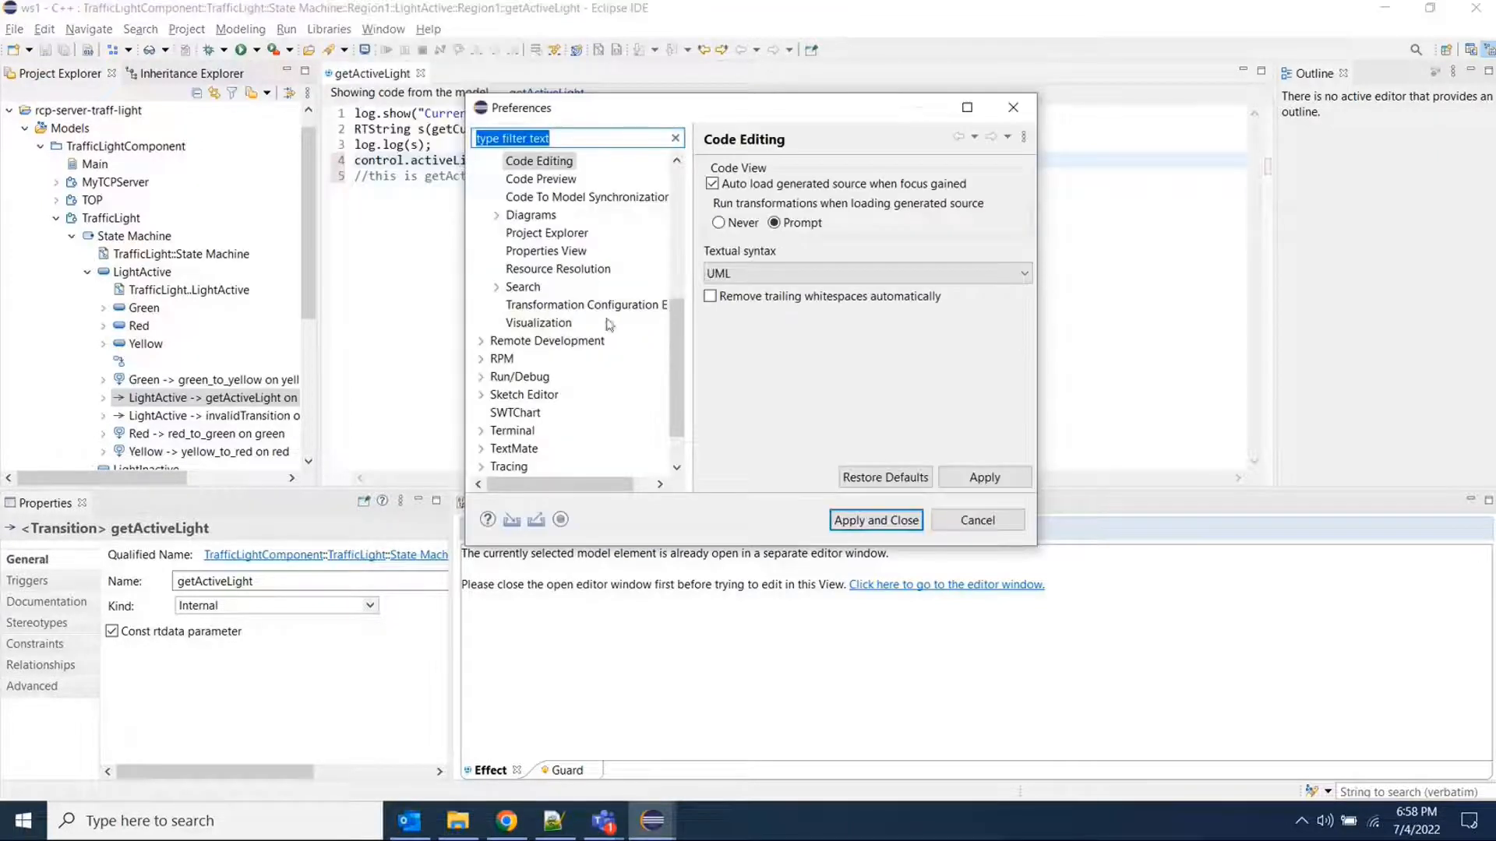
click(710, 297)
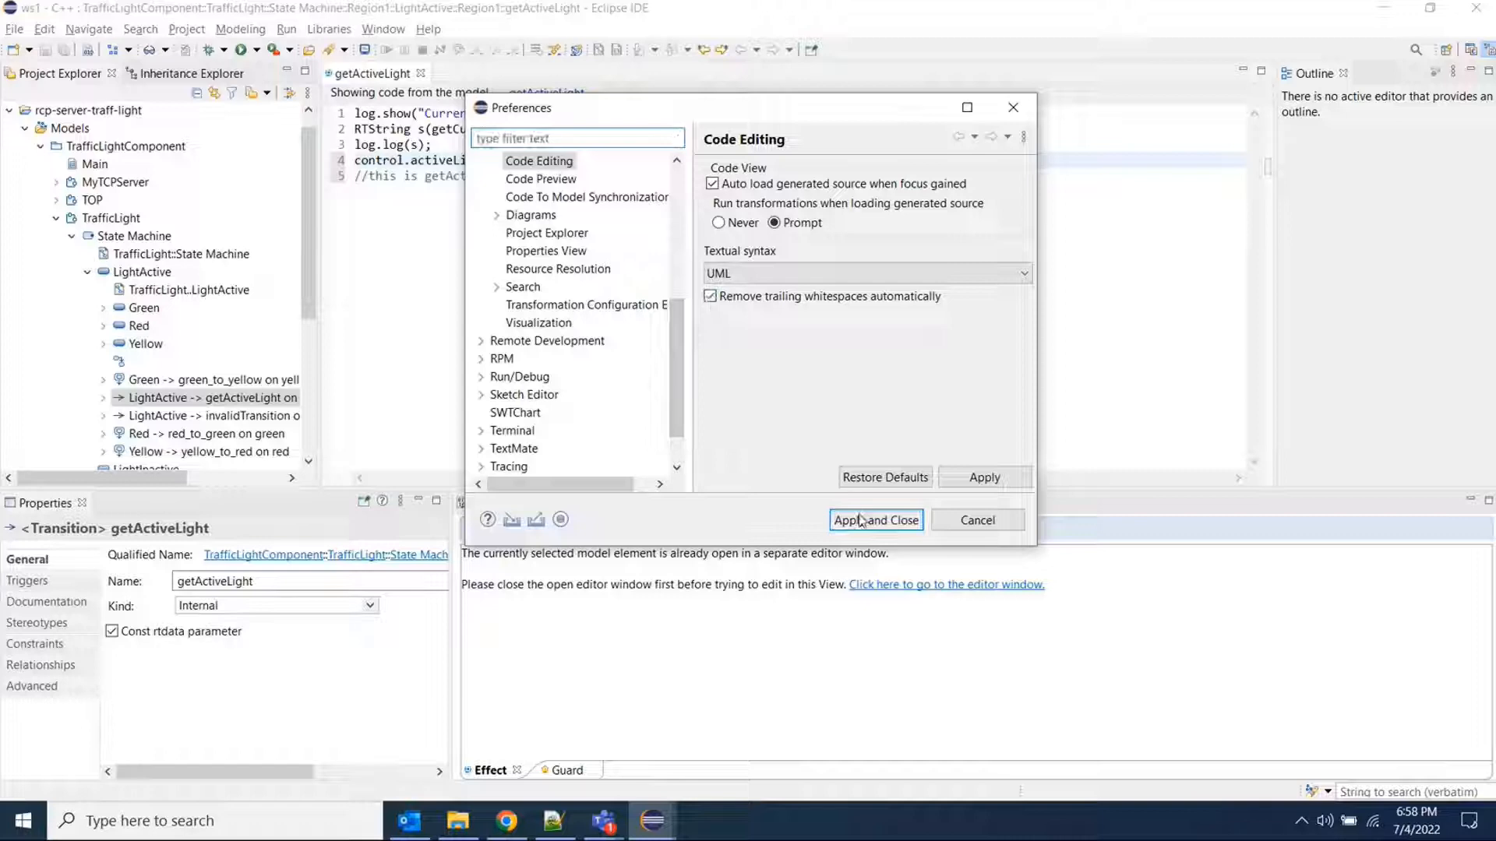
click(875, 520)
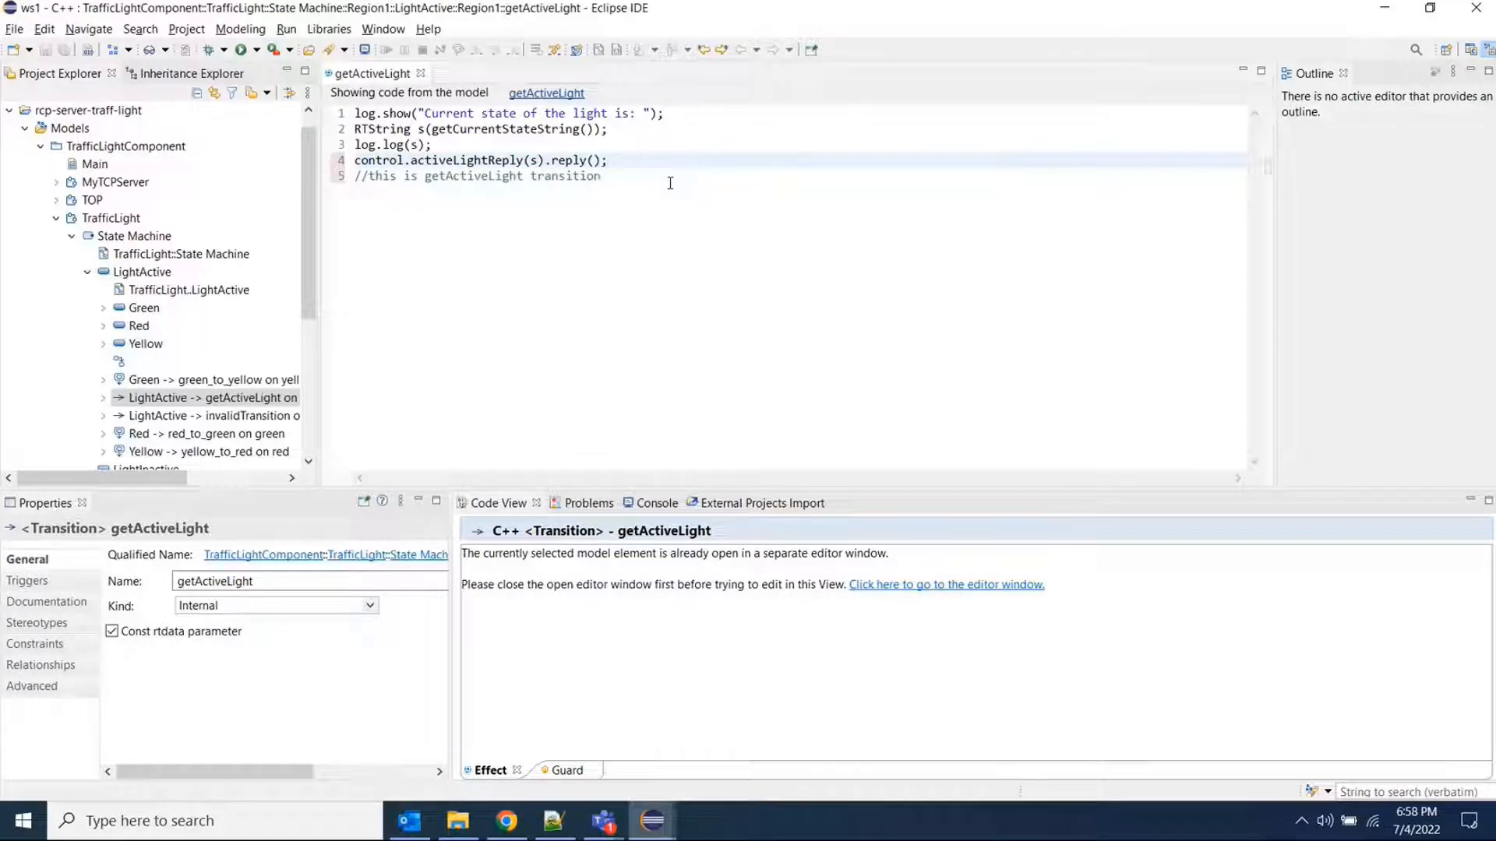